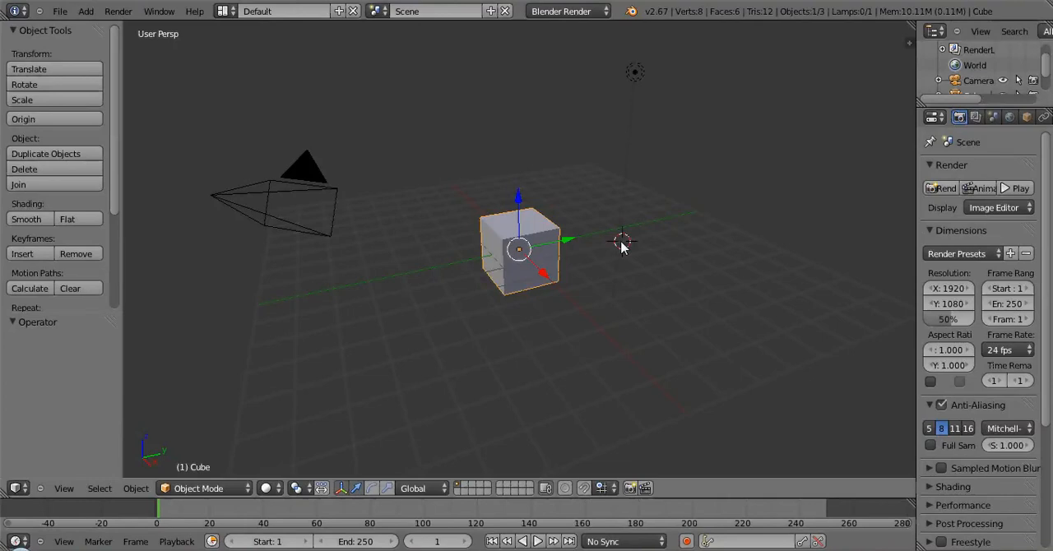
pyautogui.moveTo(681, 76)
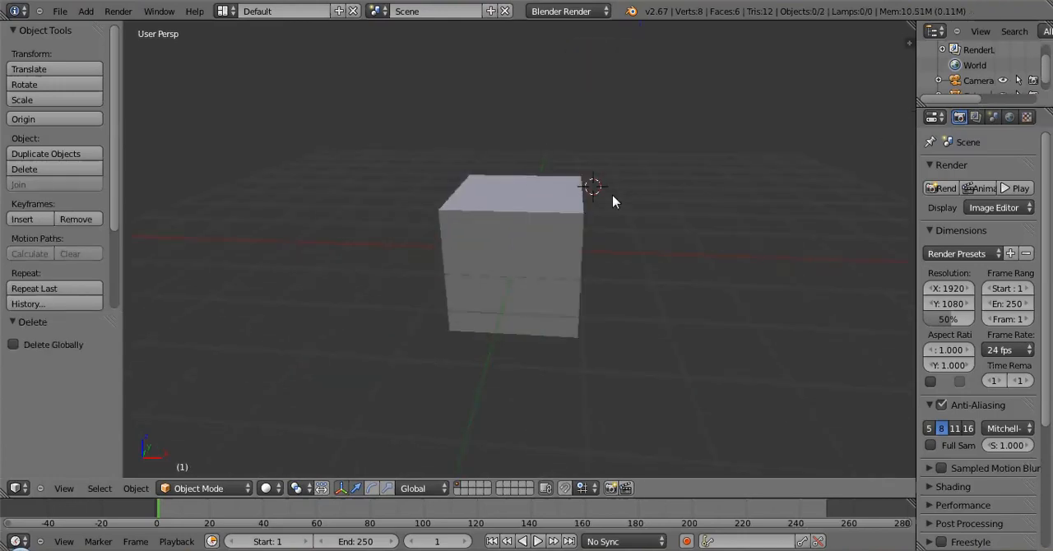
# Step: Inspect the default cube from several angles and delete it from the scene
pyautogui.press('KP_1')
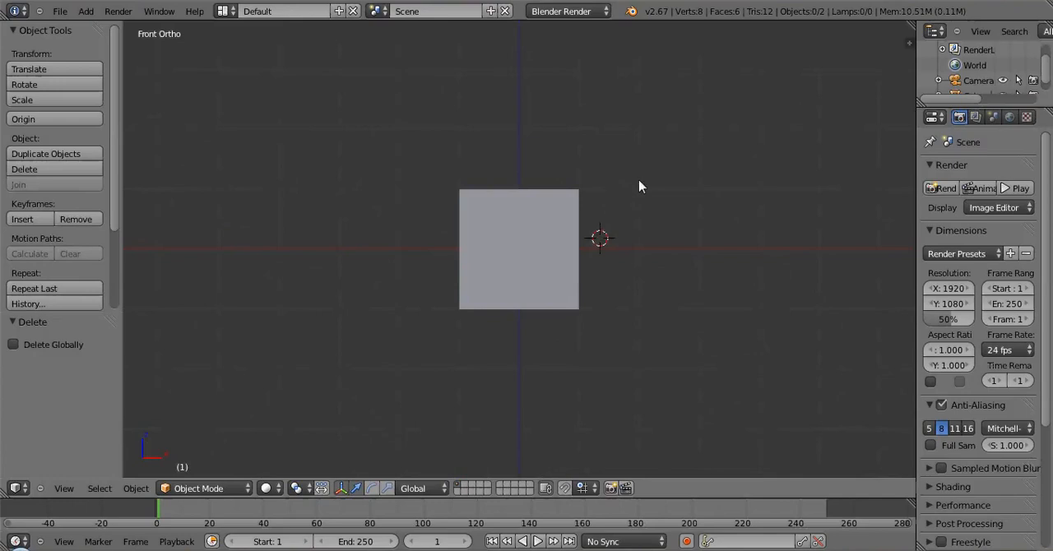
pyautogui.moveTo(642, 188); pyautogui.dragTo(609, 244)
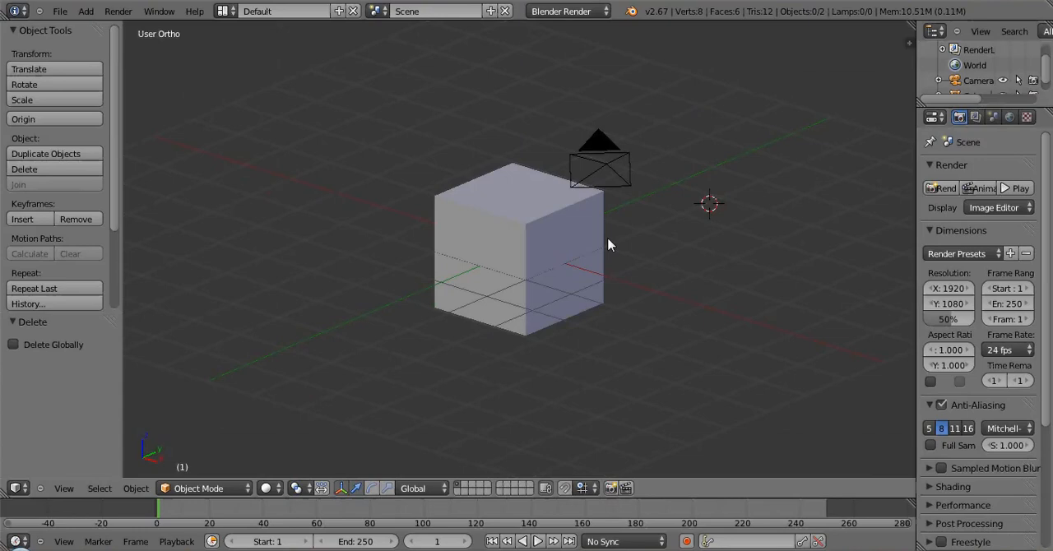
pyautogui.moveTo(586, 233)
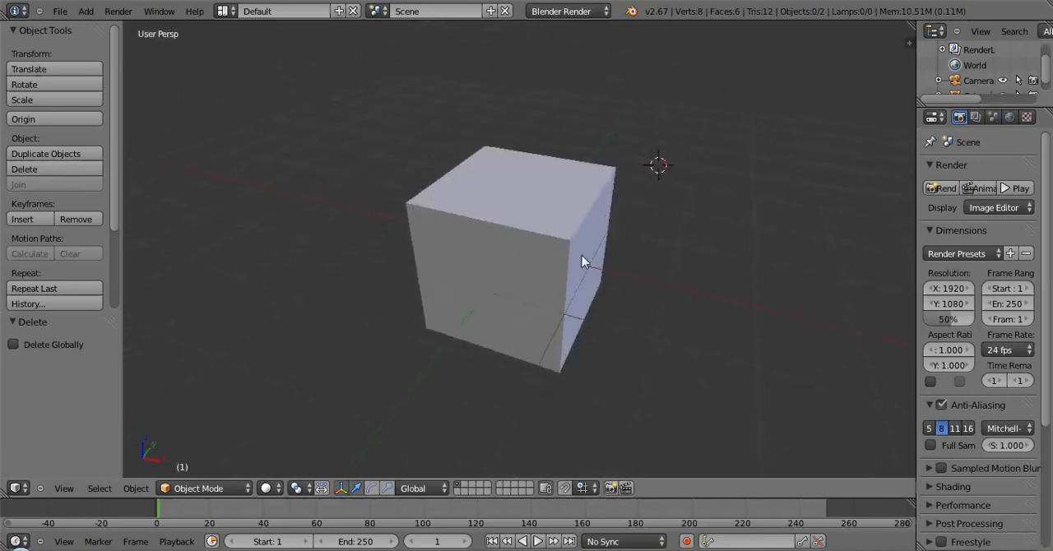
pyautogui.moveTo(584, 262); pyautogui.dragTo(592, 223)
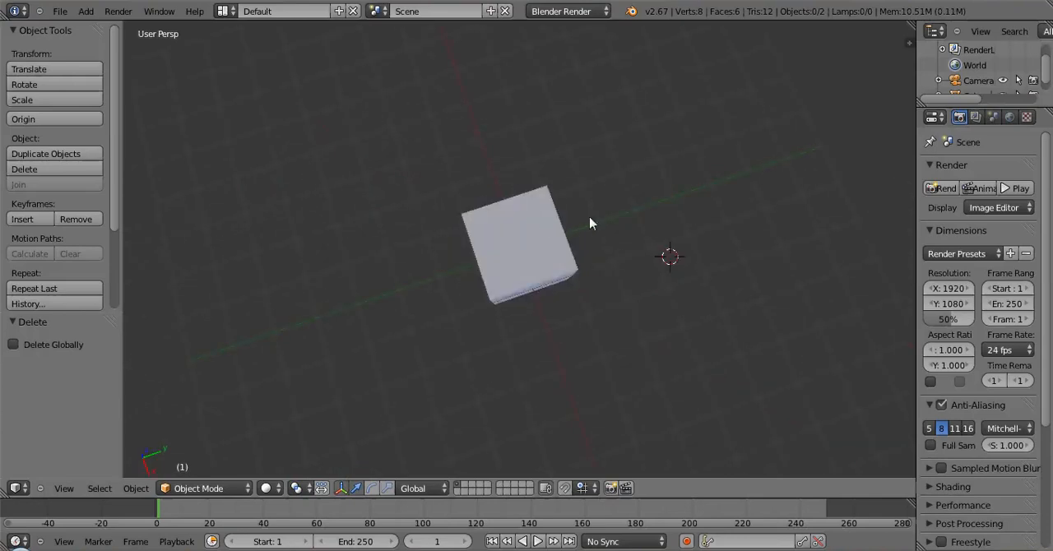
pyautogui.moveTo(752, 89)
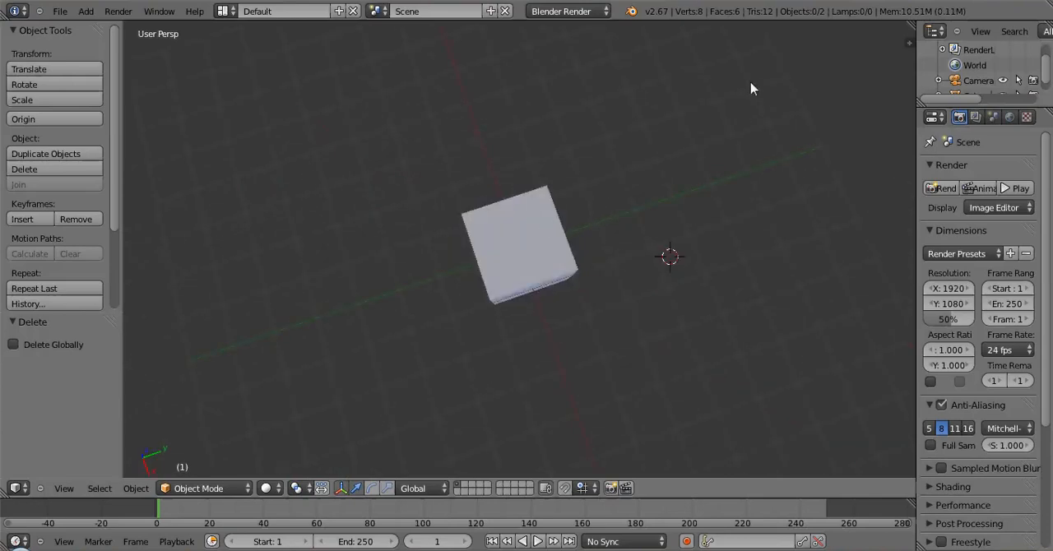
pyautogui.moveTo(451, 279); pyautogui.dragTo(655, 146)
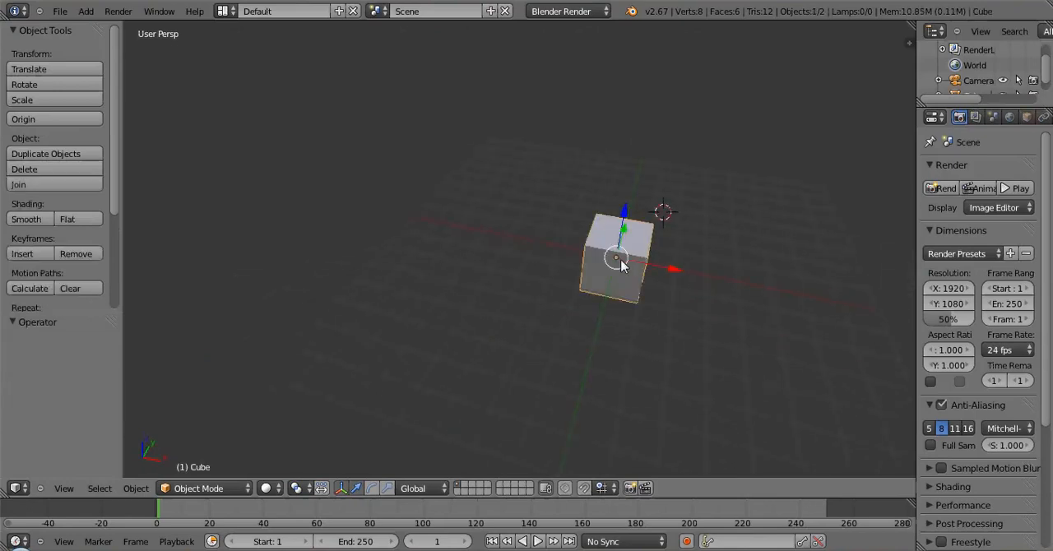
pyautogui.click(25, 168)
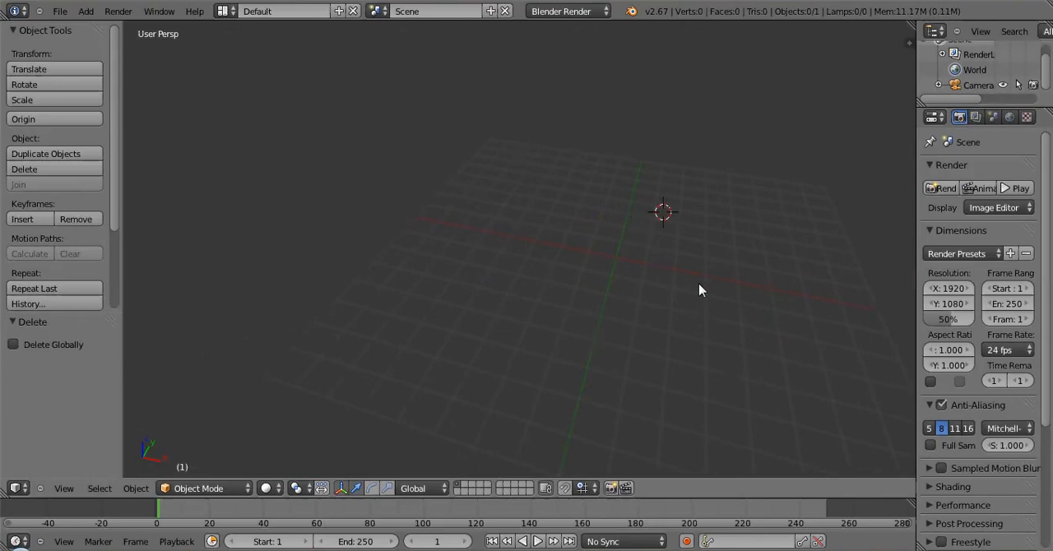
# Step: From top view, add a new flat plane mesh to the scene
pyautogui.press('KP_7')
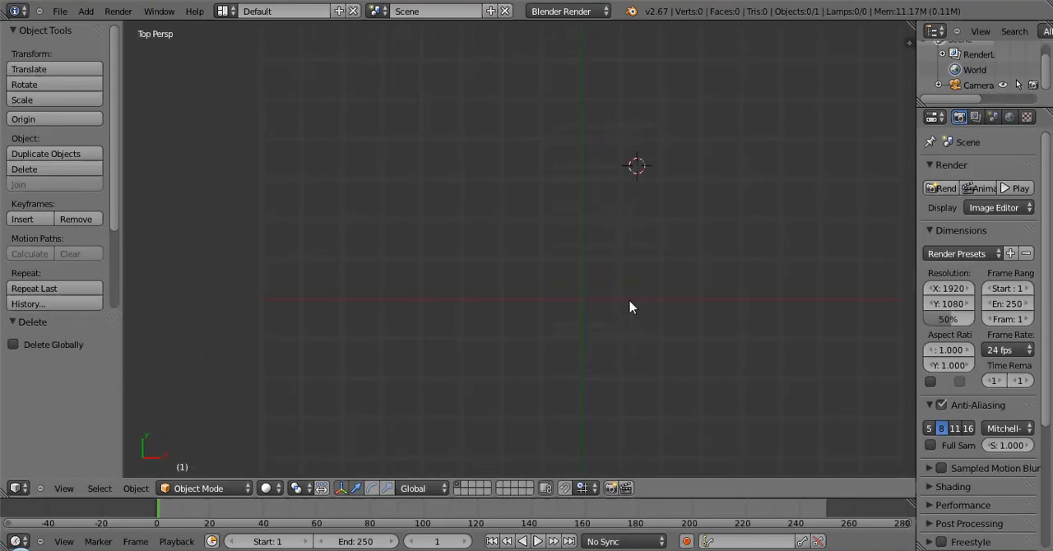
pyautogui.click(82, 23)
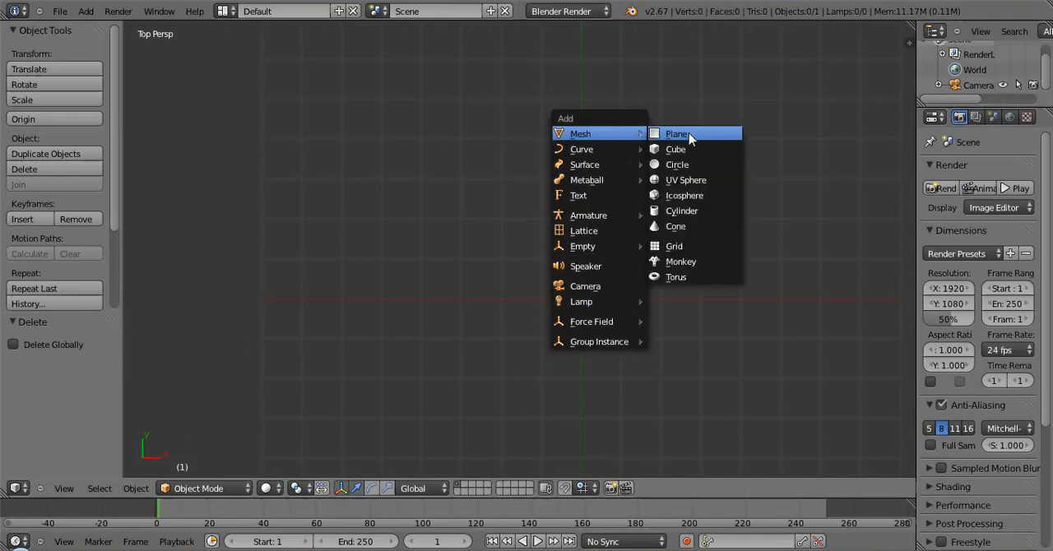
pyautogui.click(678, 133)
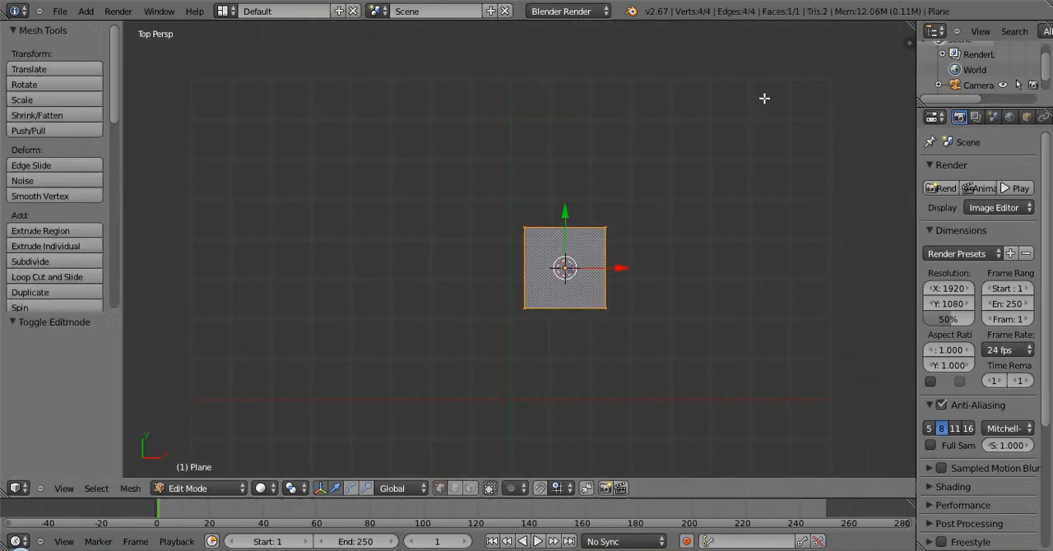
pyautogui.moveTo(711, 148)
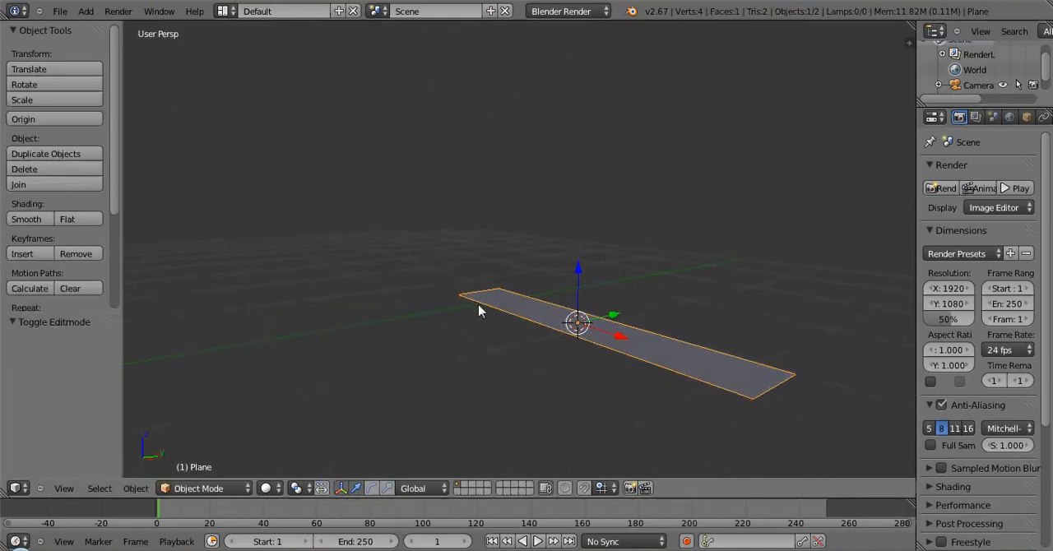
# Step: Loop-cut the strip near one end and raise that end into a low wall
pyautogui.press('Tab')
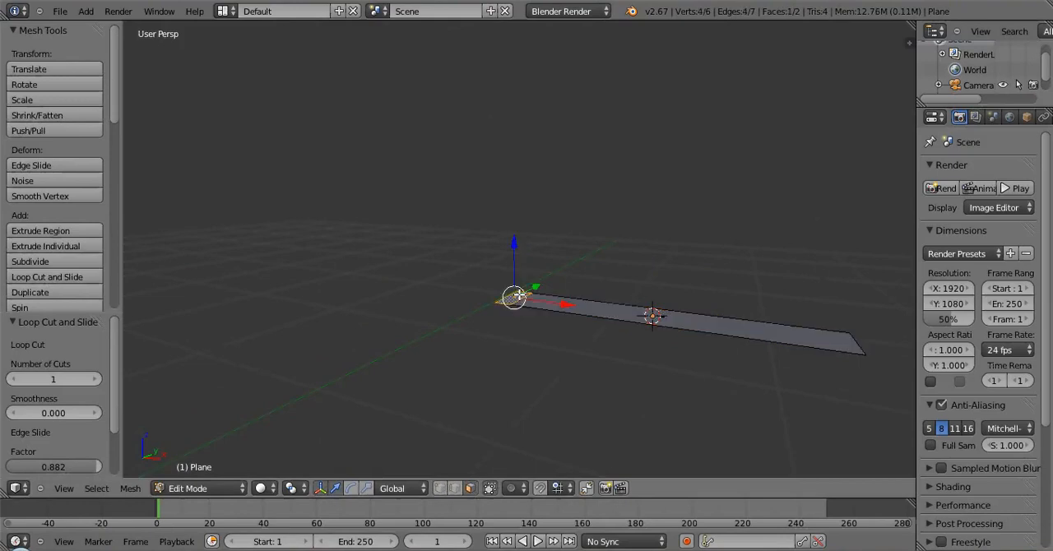
pyautogui.click(39, 231)
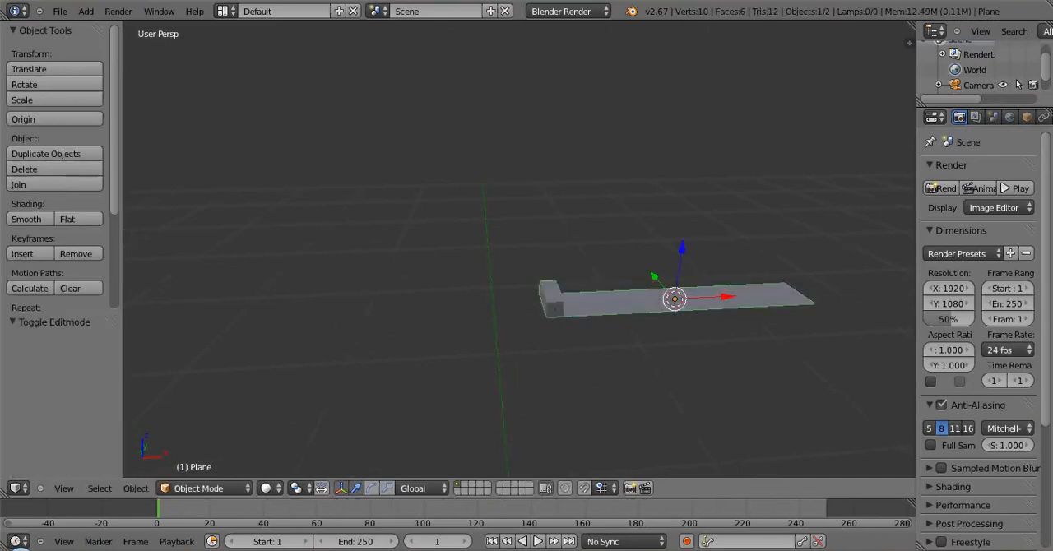
pyautogui.press('KP_7')
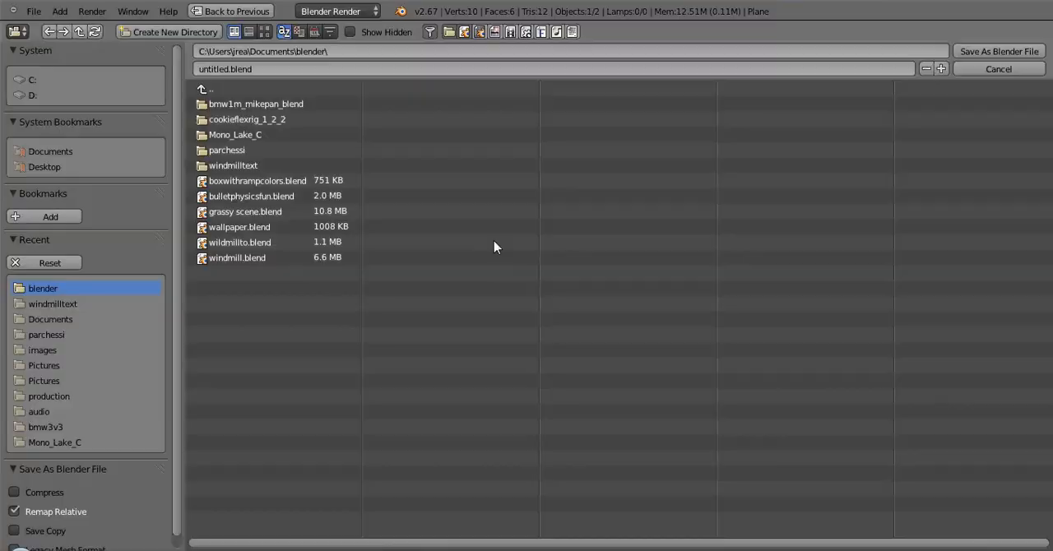
# Step: Save the road scene as a blend file in Documents\blender
pyautogui.click(998, 69)
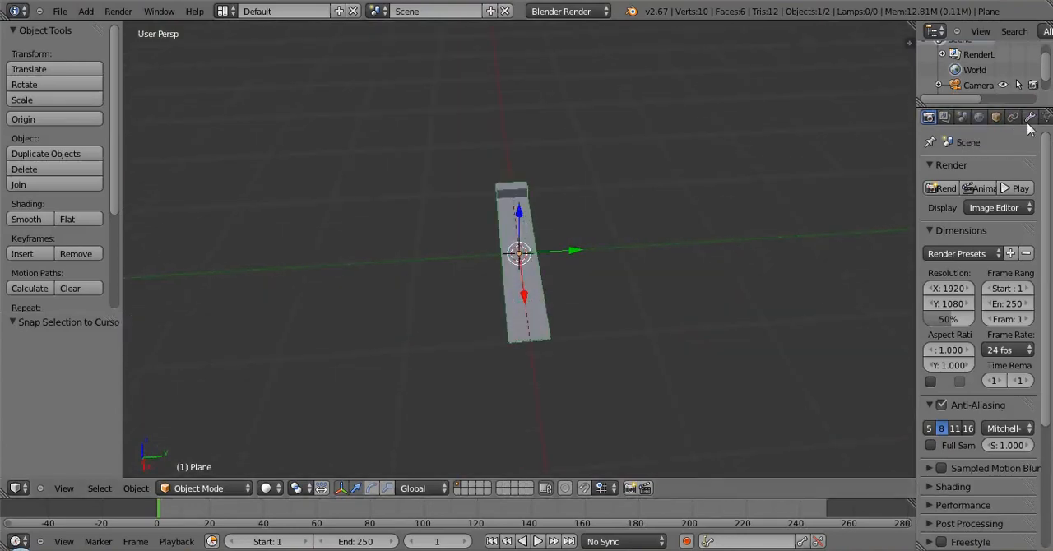
# Step: Add an Array modifier with Count 9 repeating the walled strip side by side
pyautogui.click(1035, 118)
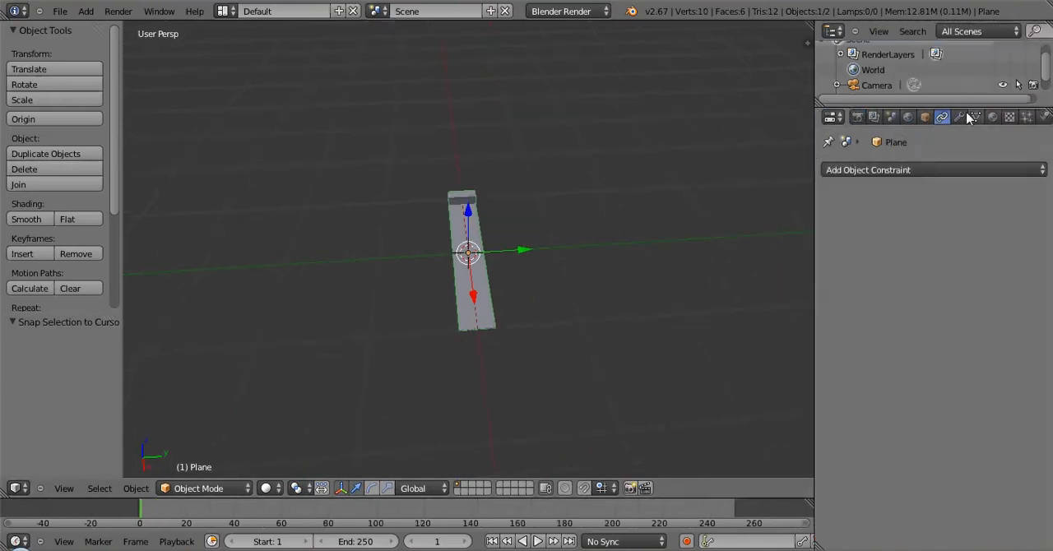
pyautogui.click(971, 117)
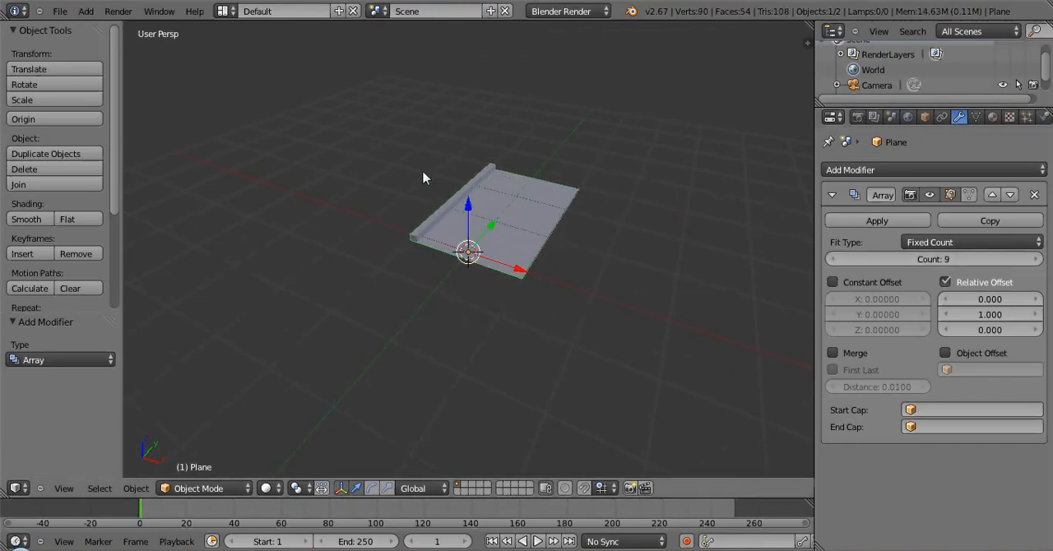
pyautogui.moveTo(425, 178); pyautogui.dragTo(494, 293)
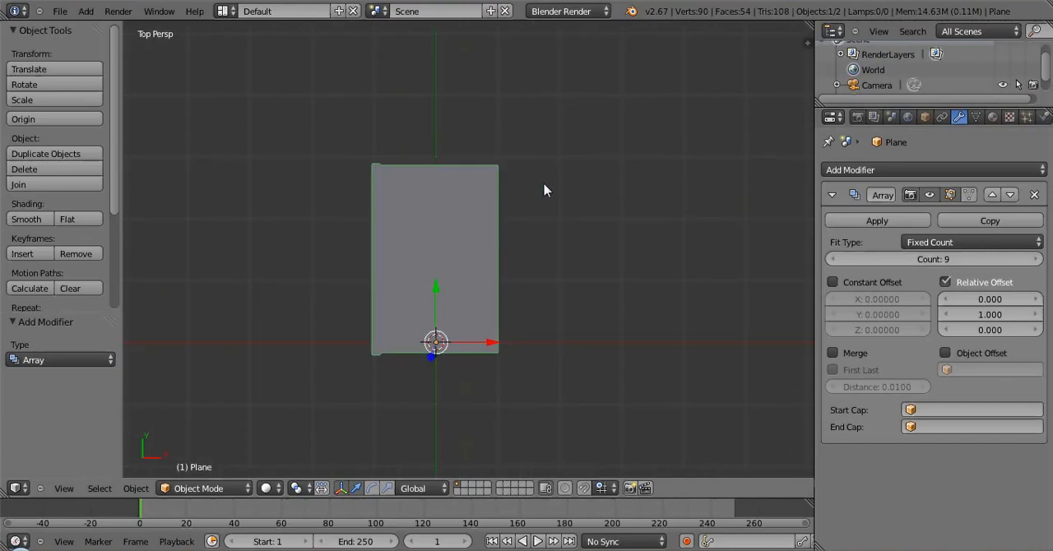
# Step: Add a NURBS path curve and start shaping it over the road surface
pyautogui.click(81, 10)
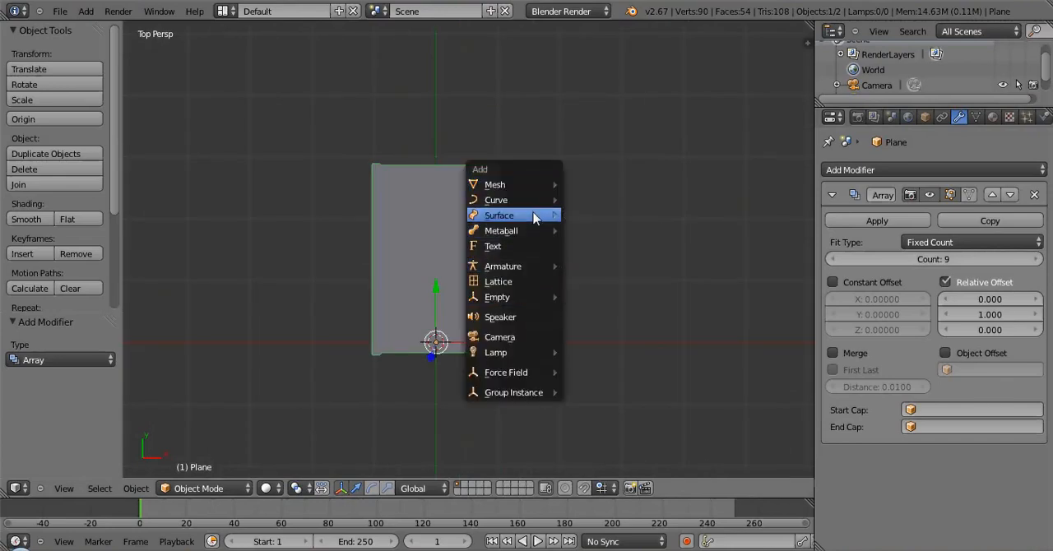
pyautogui.moveTo(497, 201)
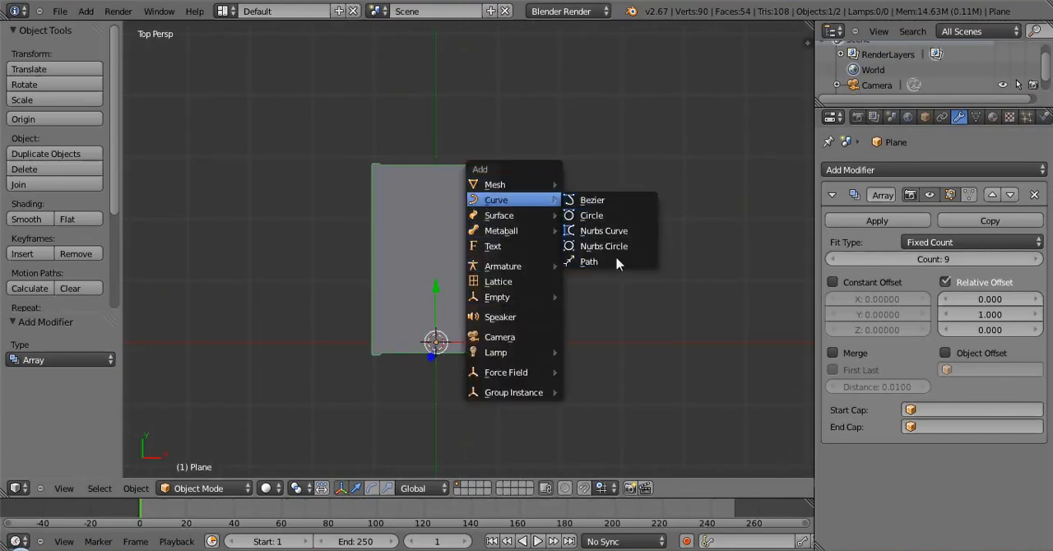
pyautogui.click(589, 260)
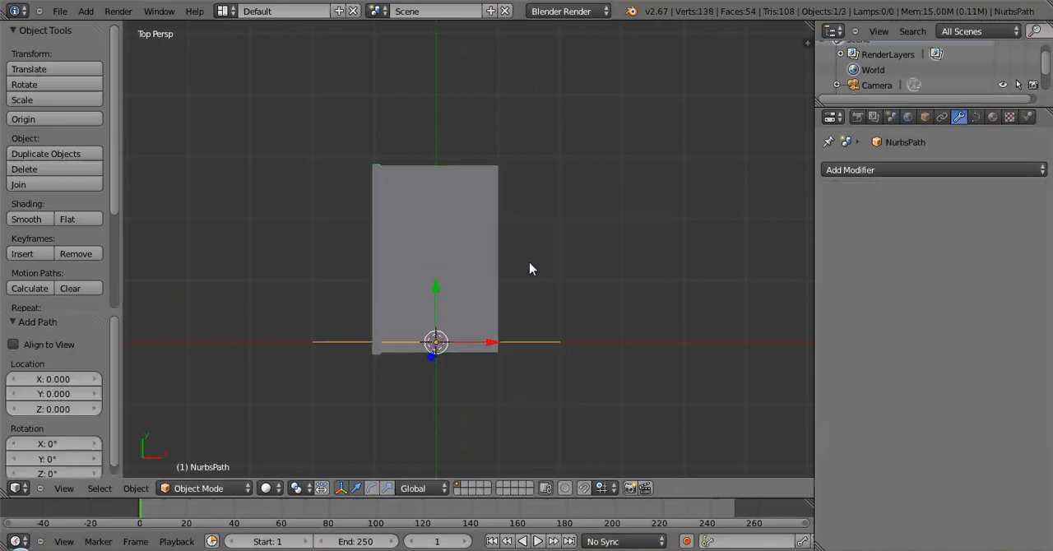
pyautogui.press('Tab')
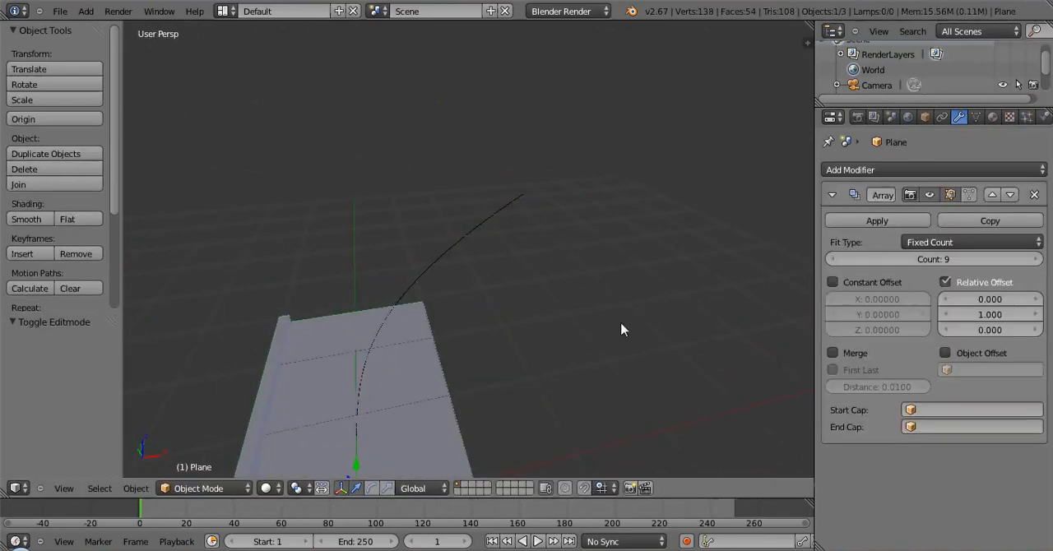
pyautogui.moveTo(976, 343)
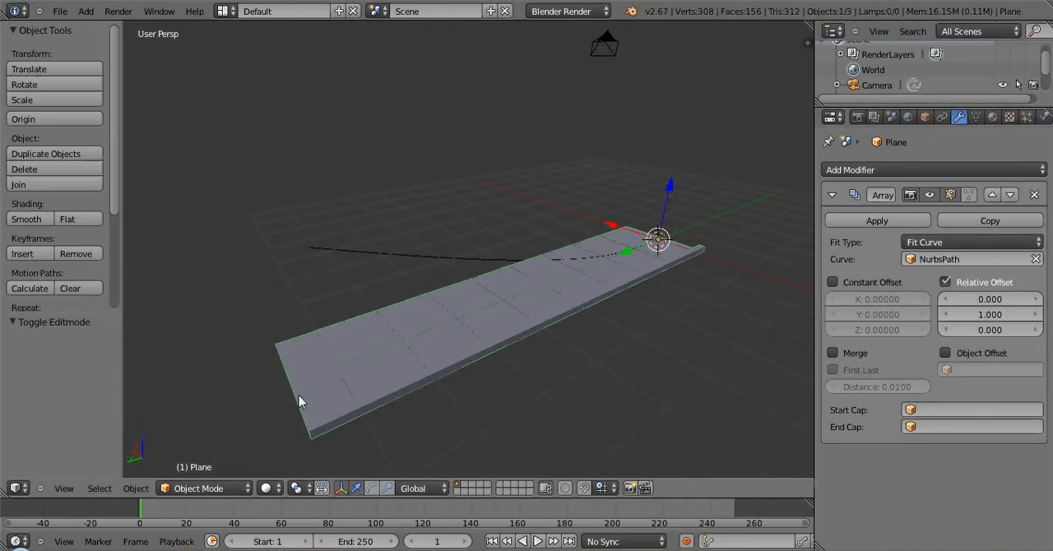
pyautogui.moveTo(434, 240)
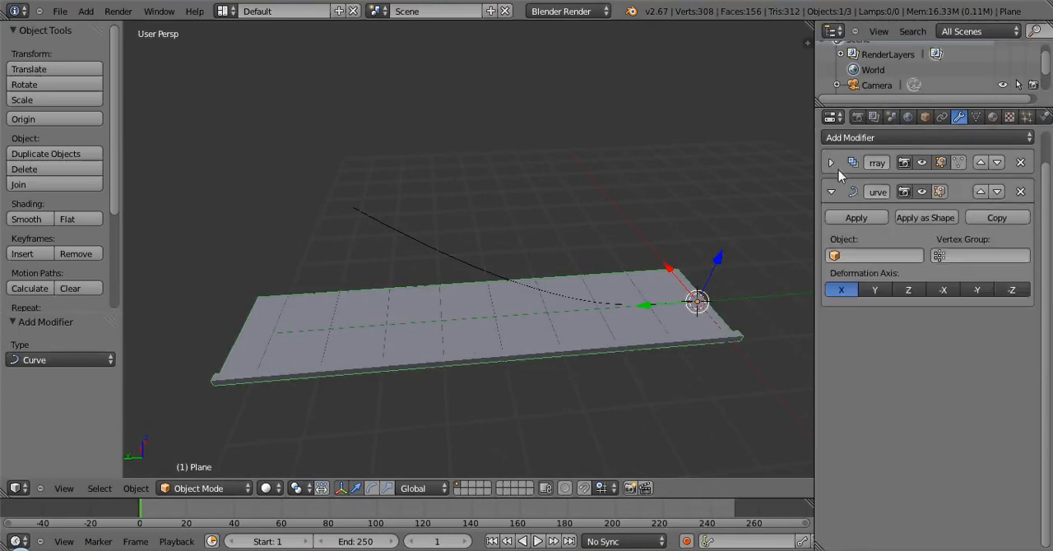
# Step: Set the road's Curve modifier object to NurbsPath so it bends along the path
pyautogui.click(875, 257)
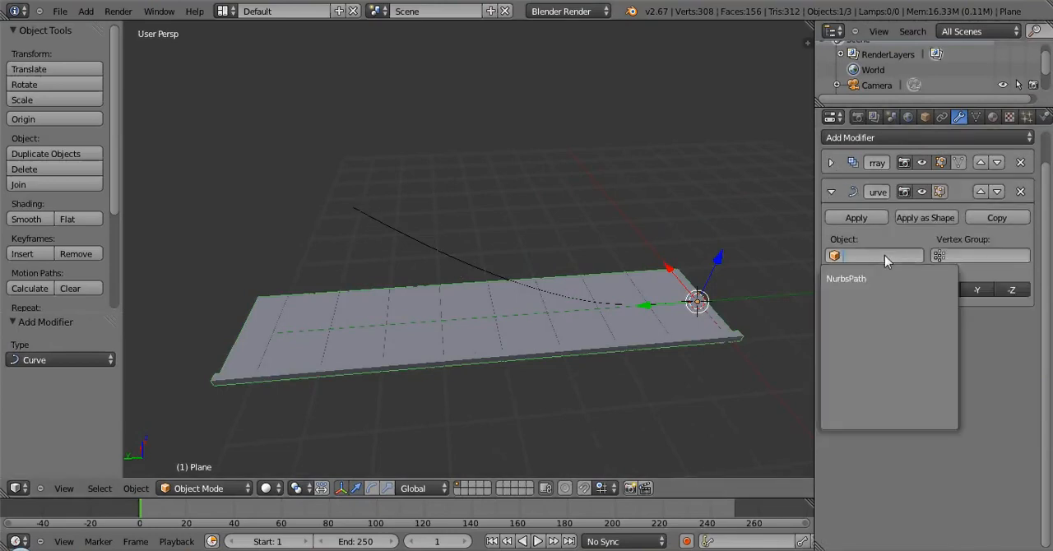
pyautogui.click(846, 278)
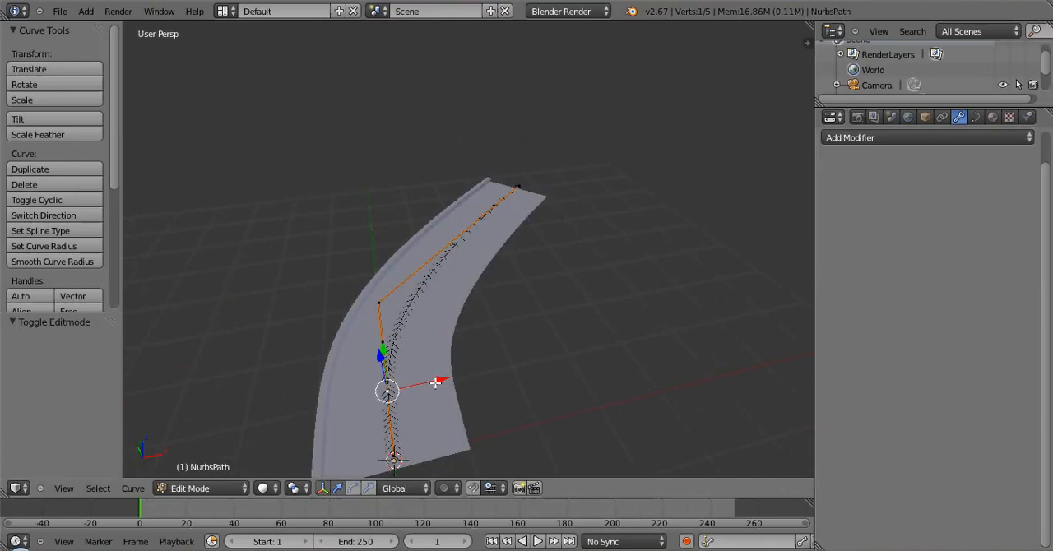
# Step: Move the NurbsPath control points so the road sweeps into a wider bend
pyautogui.moveTo(387, 392); pyautogui.dragTo(464, 375)
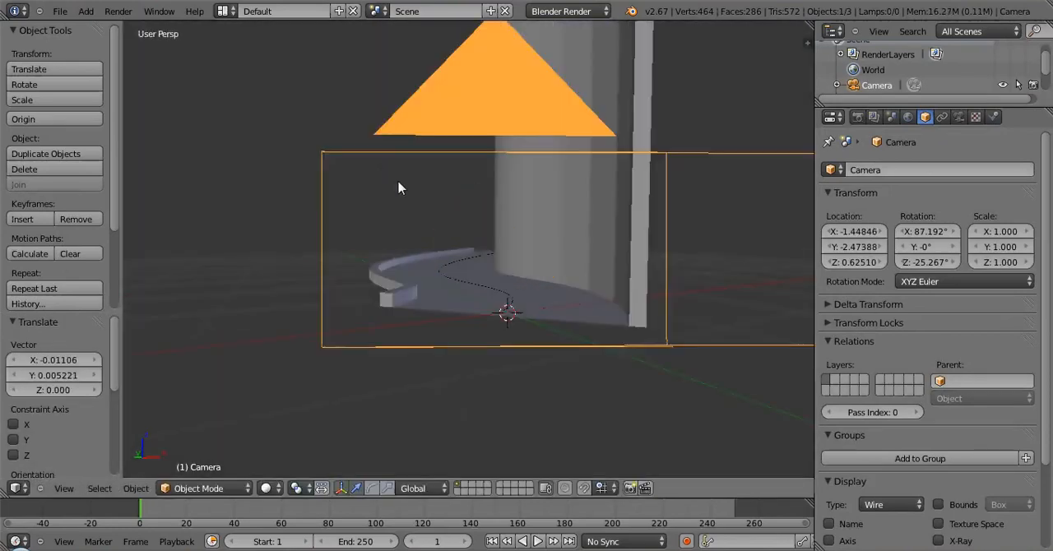
# Step: Add a loop cut along the road's raised wall and slide it into position
pyautogui.press('KP_0')
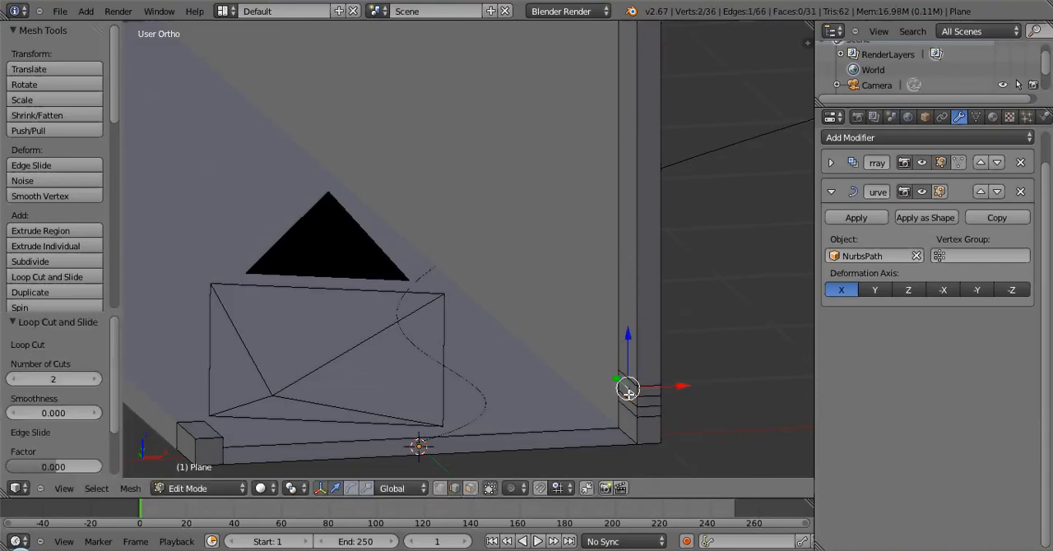
pyautogui.moveTo(629, 388); pyautogui.dragTo(673, 395)
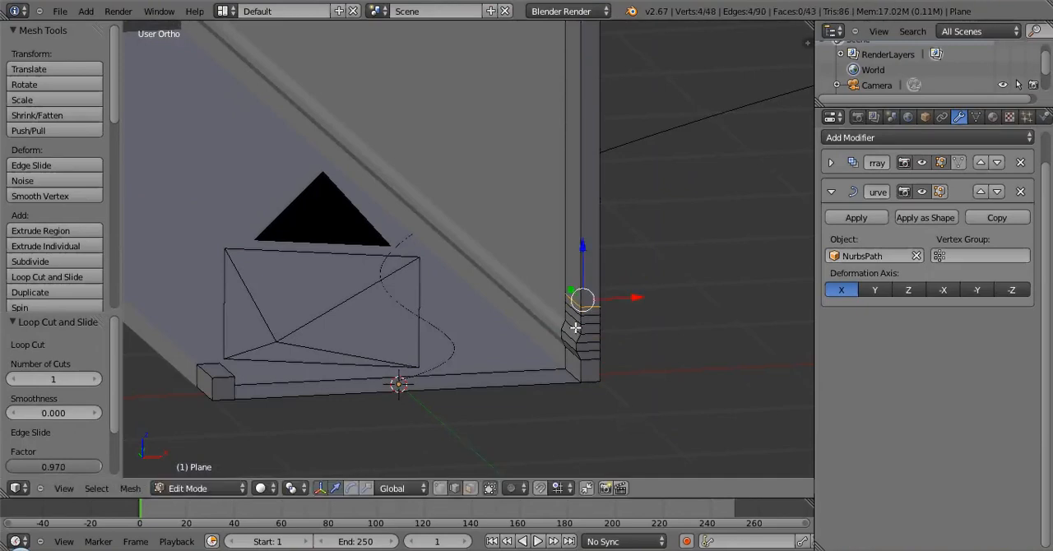
pyautogui.moveTo(582, 298); pyautogui.dragTo(623, 308)
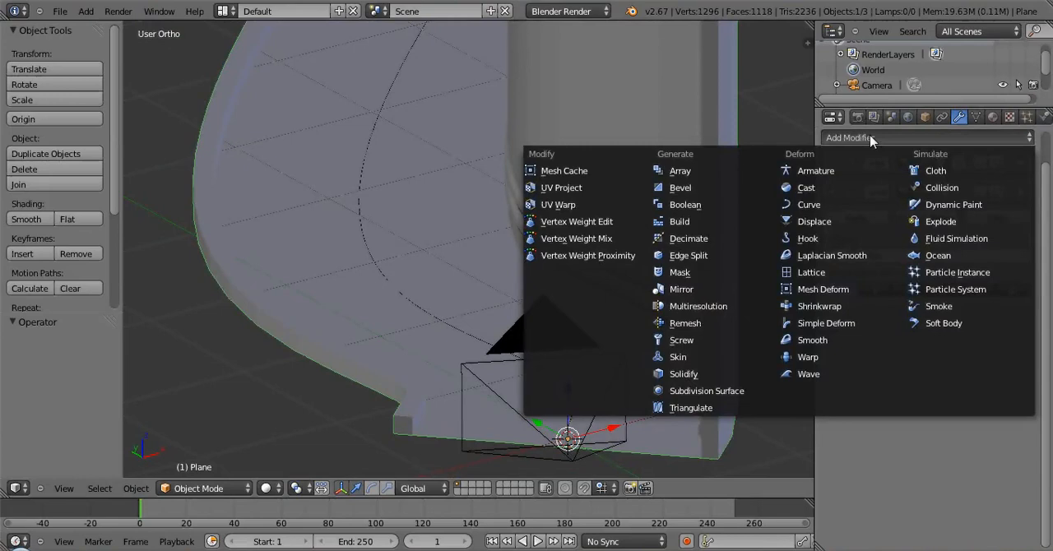
# Step: Enable Merge on the Array and adjust the profile so the strips form one seamless road
pyautogui.click(808, 204)
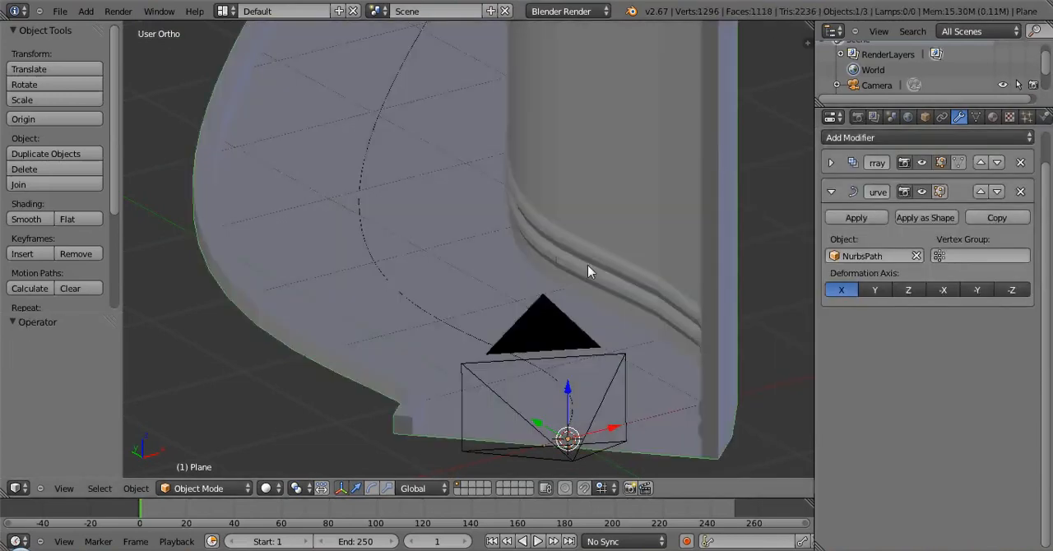
pyautogui.press('KP_0')
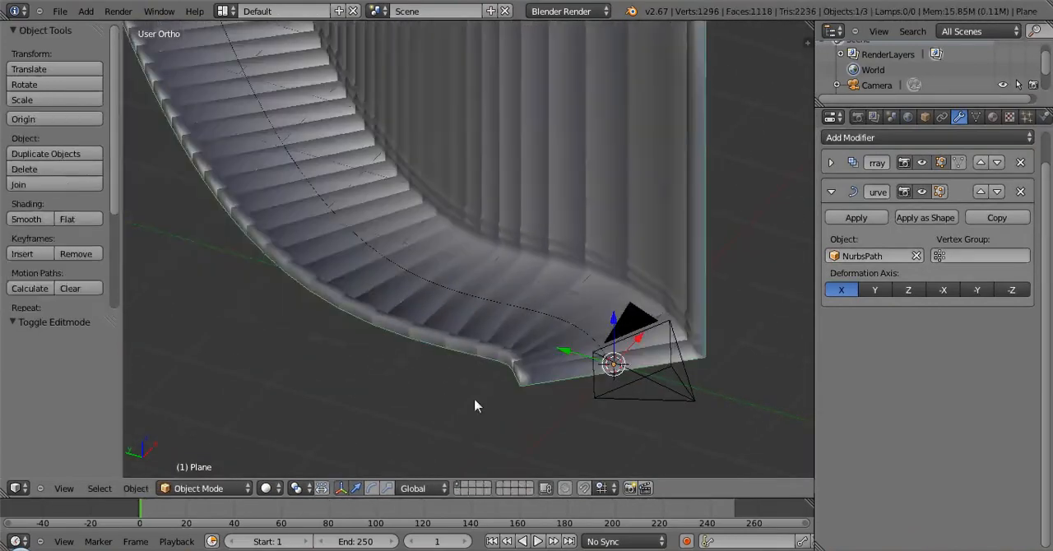
pyautogui.press('Tab')
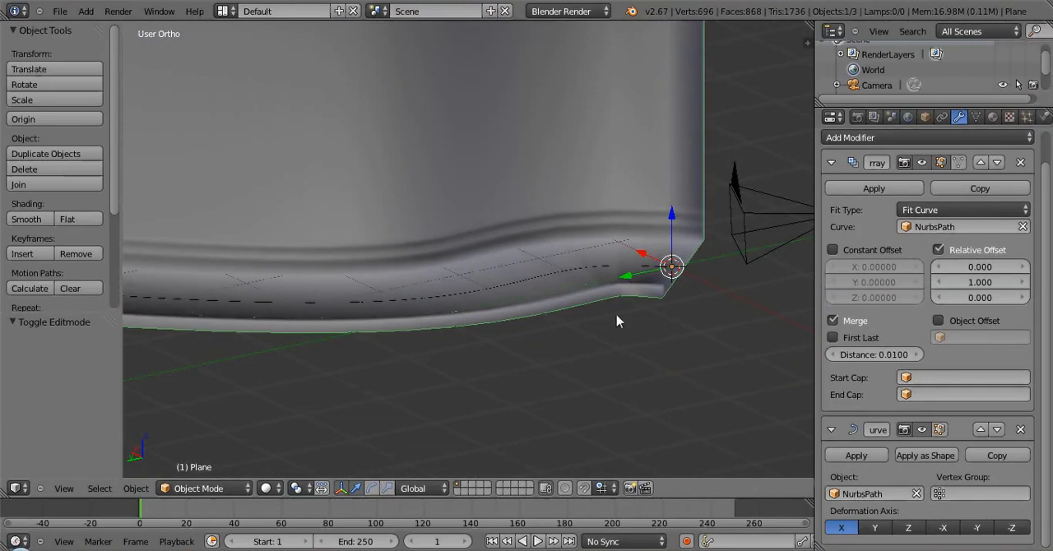
pyautogui.moveTo(688, 234)
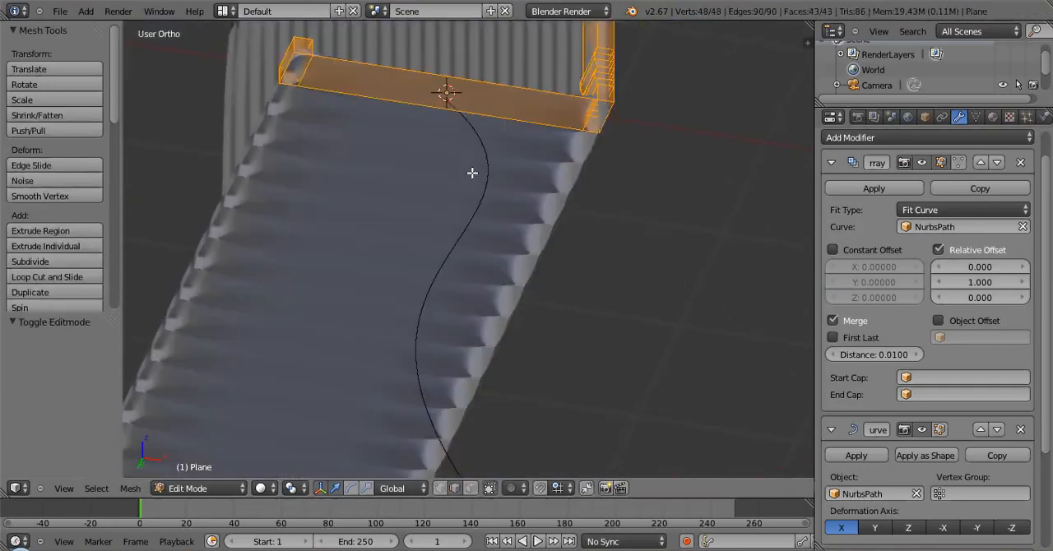
pyautogui.press('KP_0')
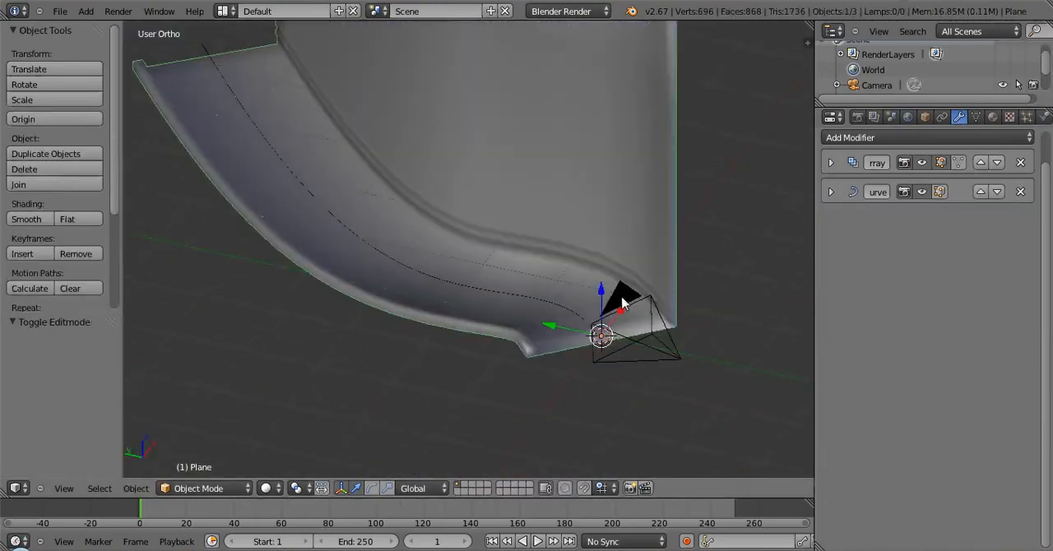
# Step: Move NurbsPath points along one axis and extrude a new point extending the route
pyautogui.press('KP_0')
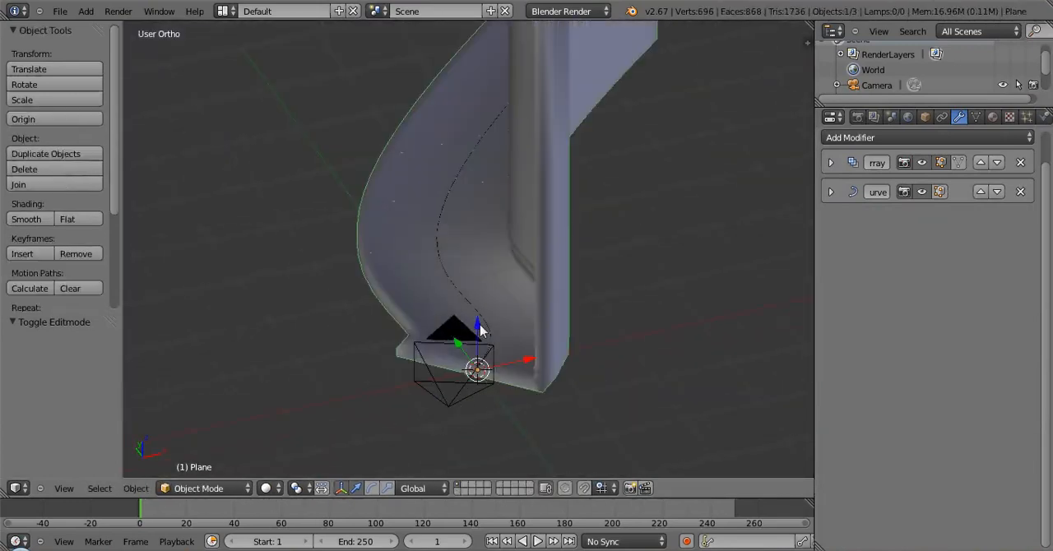
pyautogui.press('Tab')
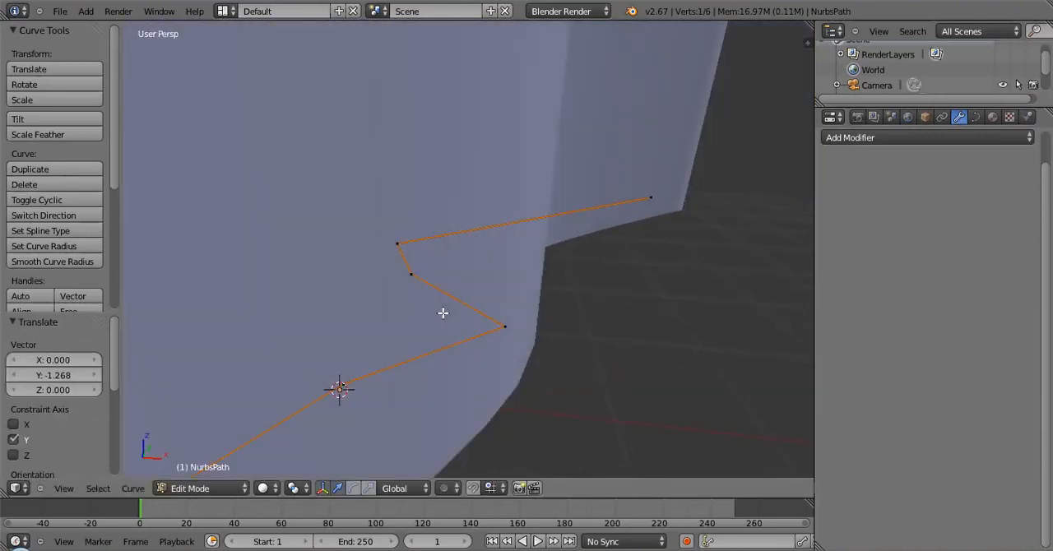
pyautogui.press('KP_0')
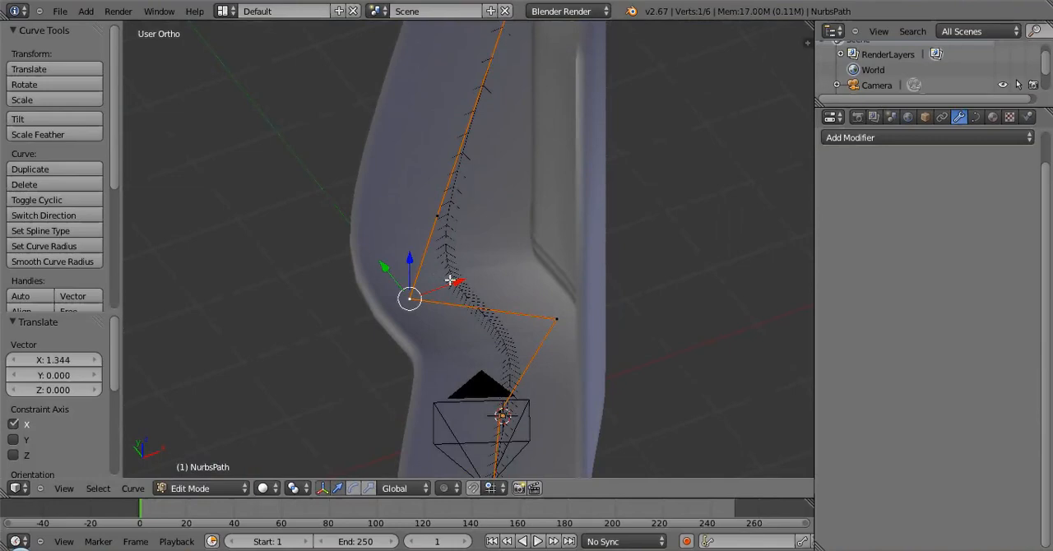
pyautogui.moveTo(410, 298); pyautogui.dragTo(485, 271)
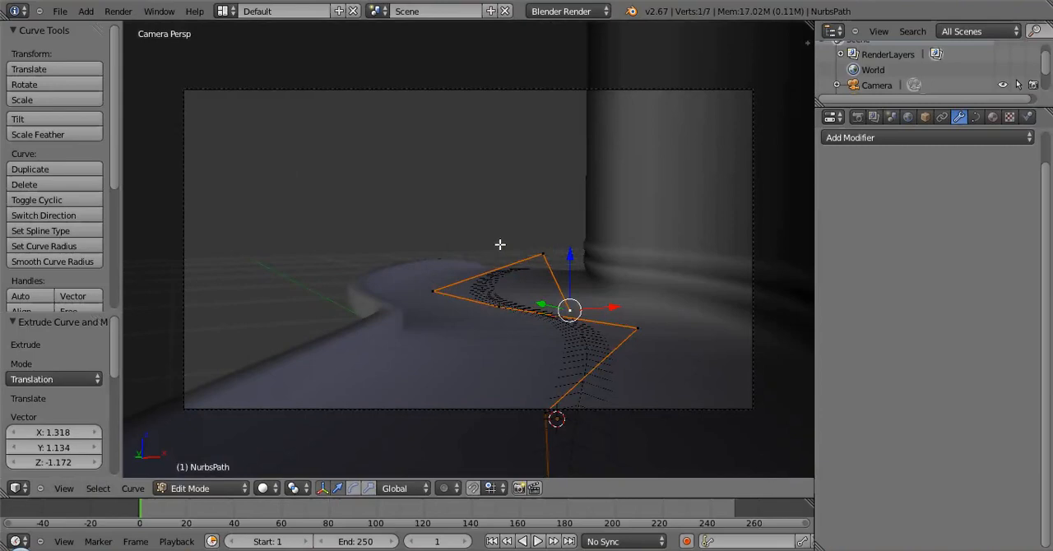
pyautogui.moveTo(194, 293)
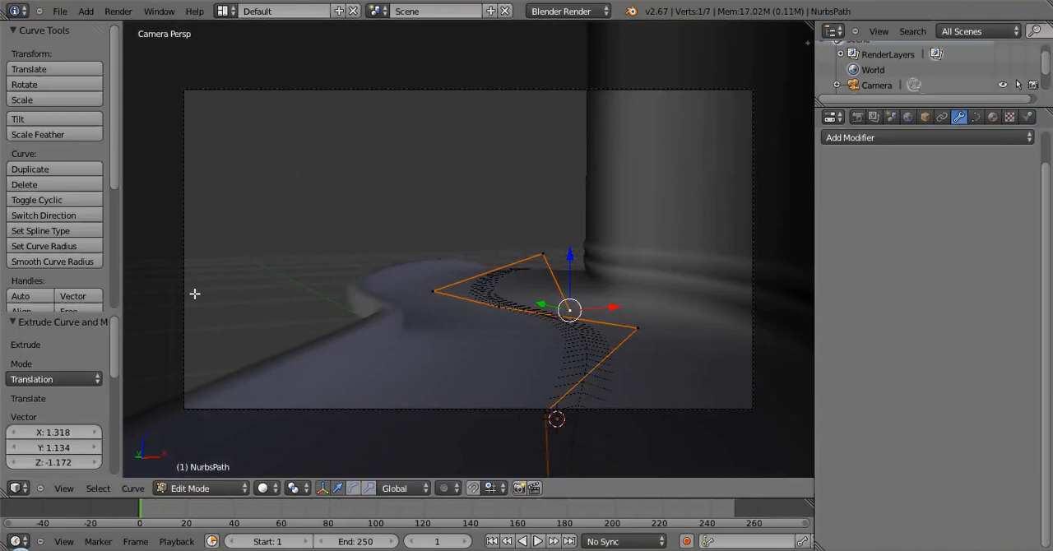
pyautogui.moveTo(398, 247)
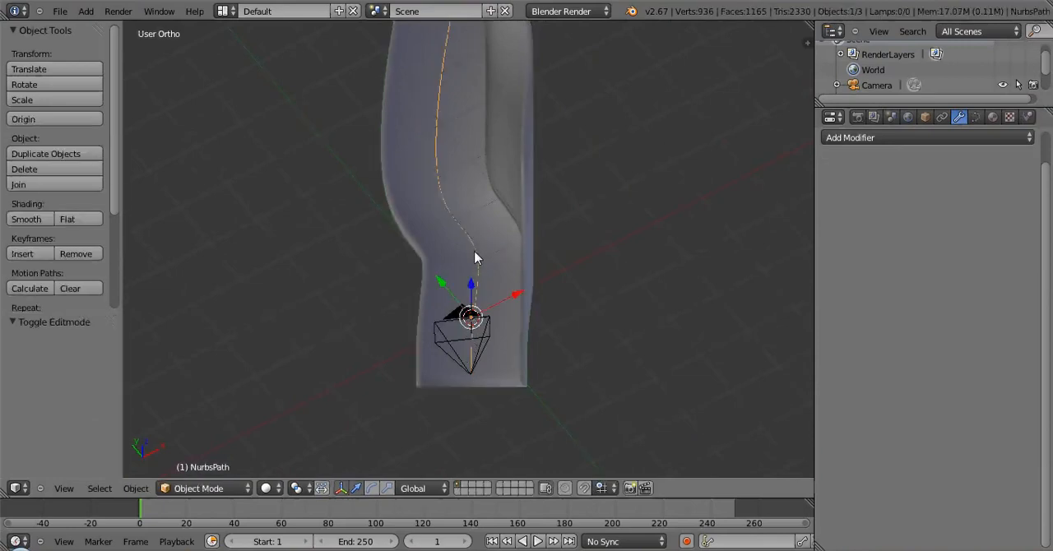
# Step: Duplicate NurbsPath along X beside the road and add a scaled-down cube near its end
pyautogui.click(46, 155)
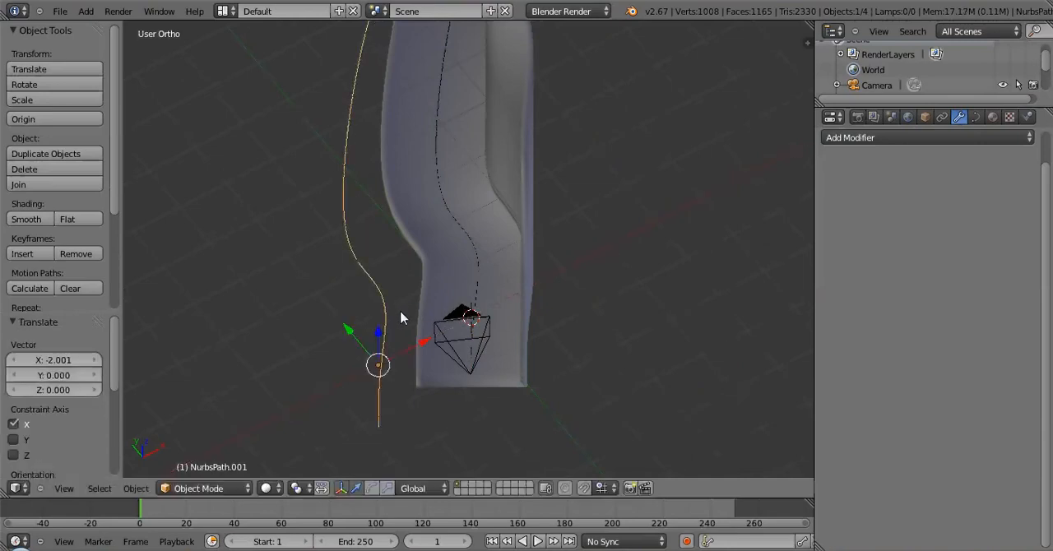
pyautogui.click(85, 10)
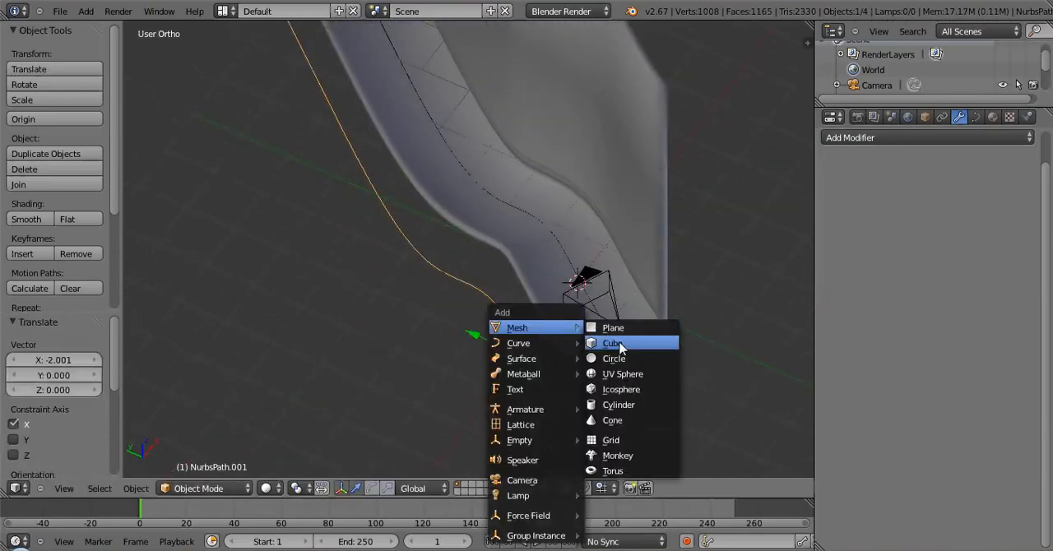
pyautogui.click(612, 342)
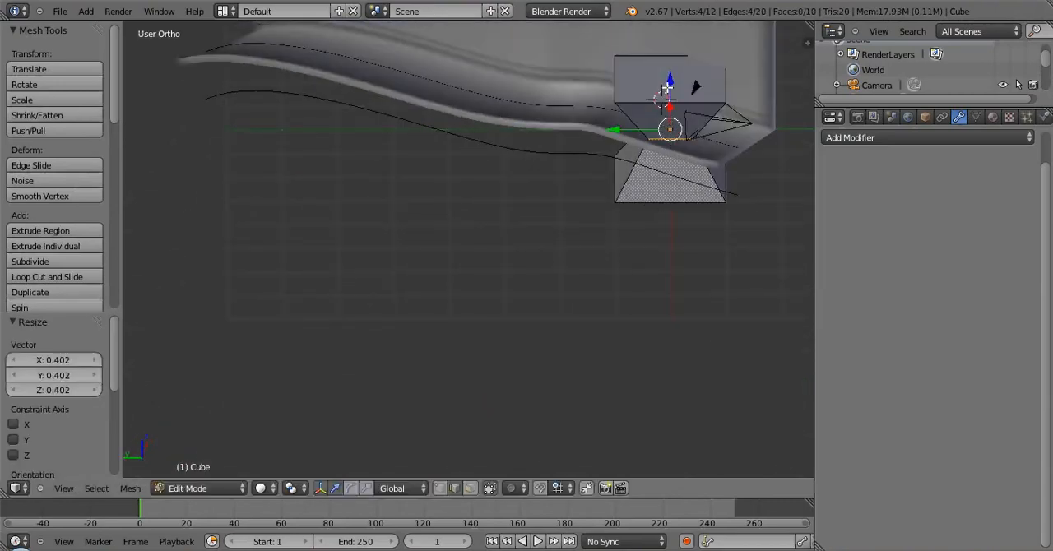
pyautogui.click(46, 276)
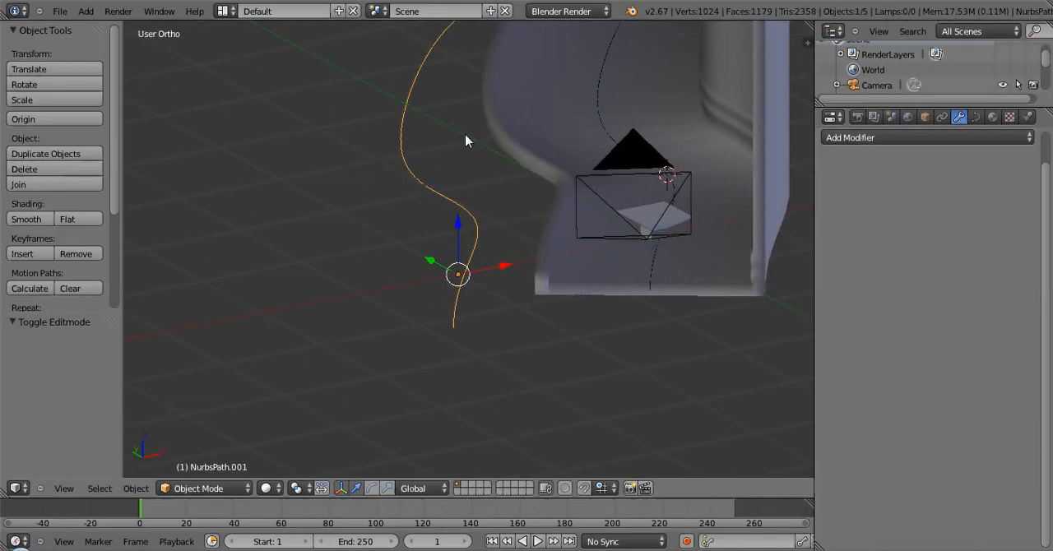
pyautogui.moveTo(608, 270)
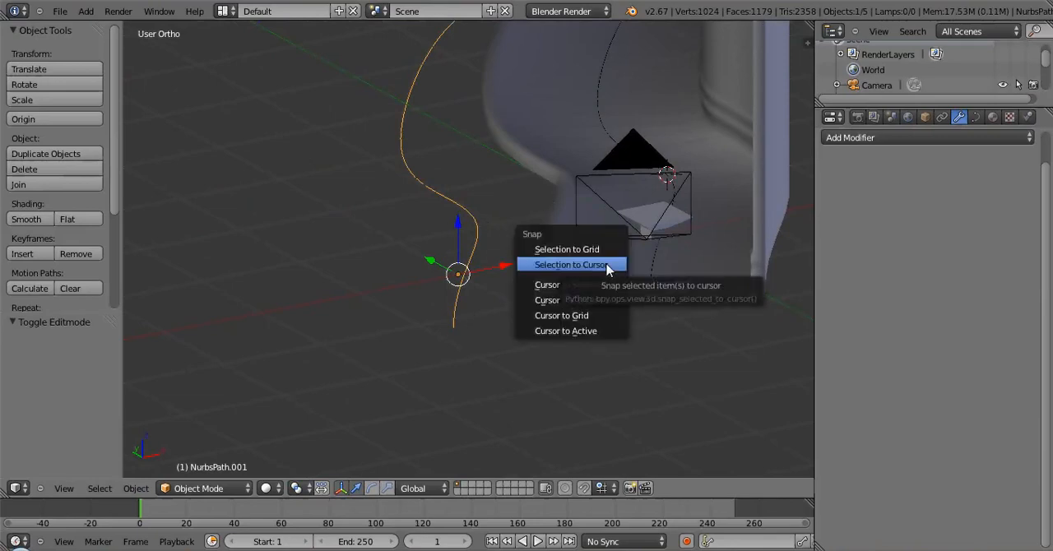
pyautogui.moveTo(590, 284)
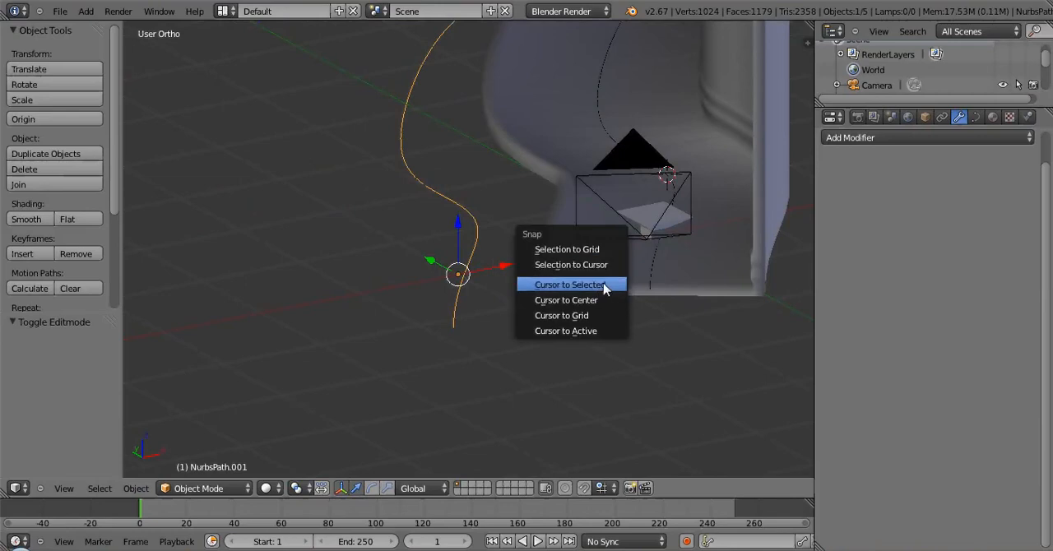
# Step: Snap the 3D cursor to NurbsPath.001's origin and move the cube onto it
pyautogui.click(570, 285)
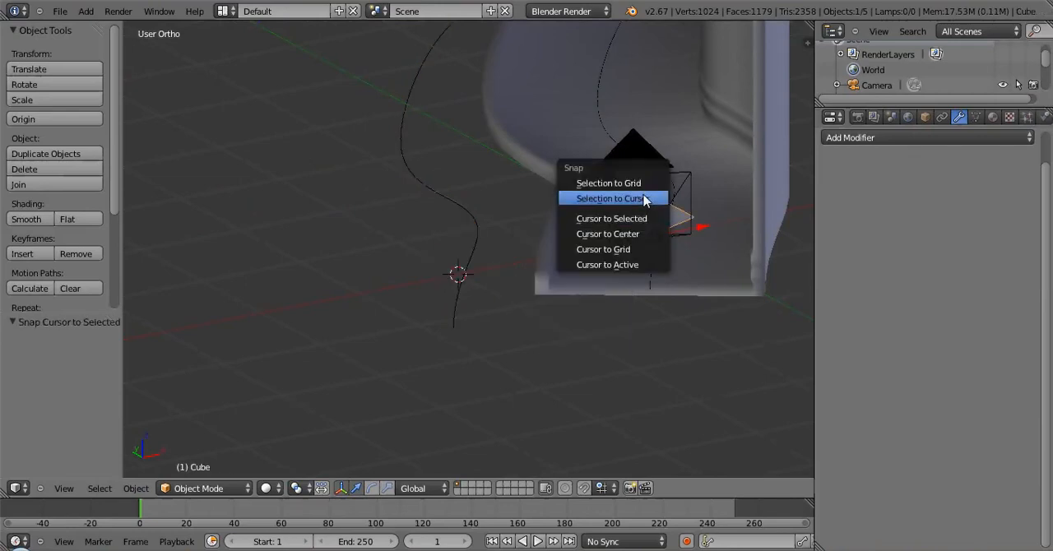
pyautogui.click(613, 197)
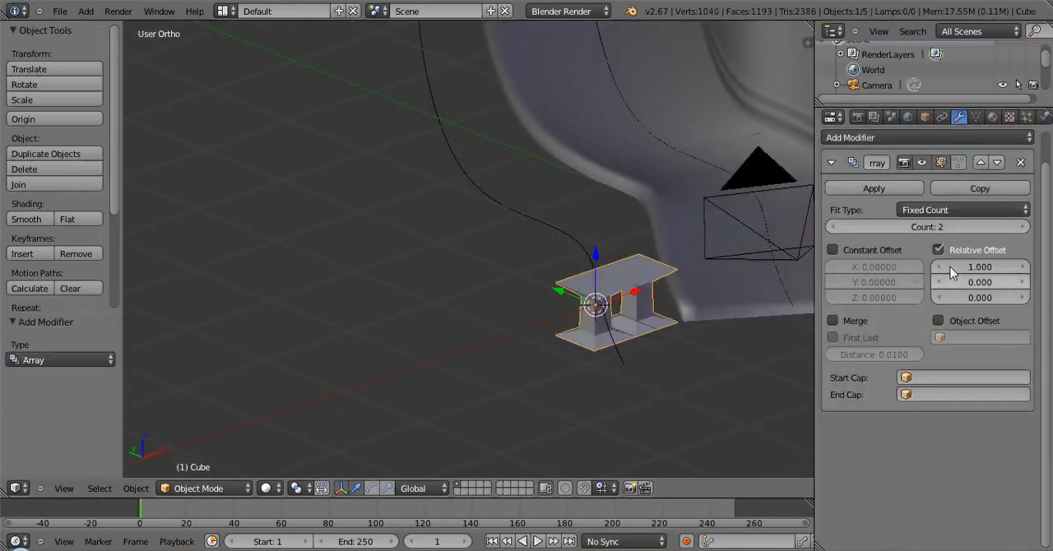
# Step: Give the cube an Array with Fit Curve on NurbsPath.001 and a Curve modifier following it
pyautogui.click(963, 211)
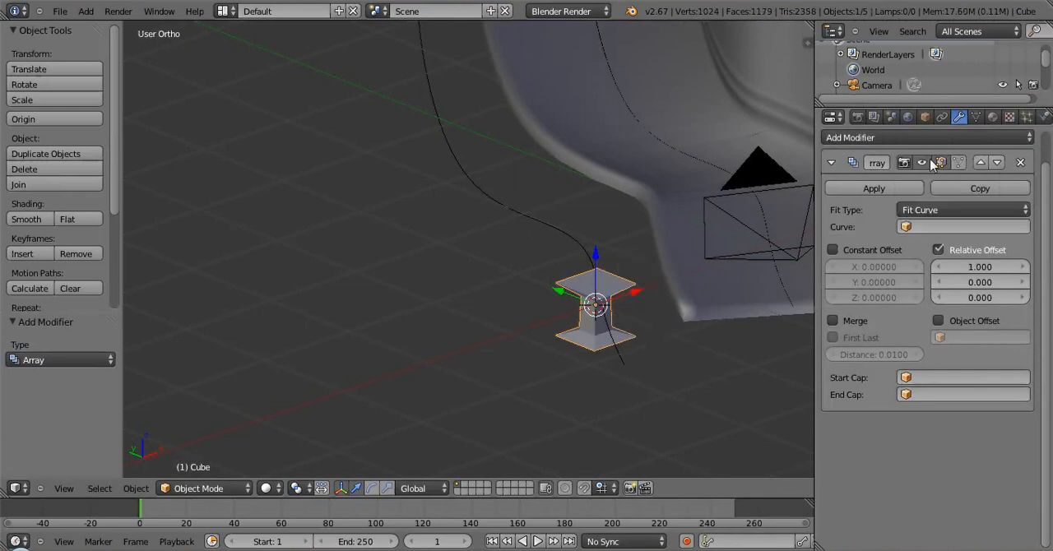
pyautogui.click(963, 227)
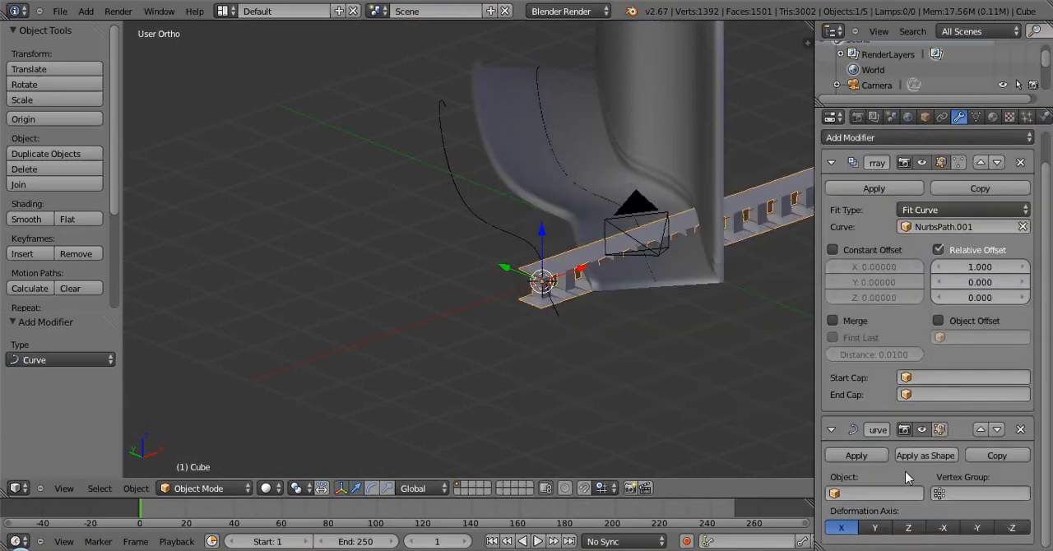
pyautogui.moveTo(879, 487)
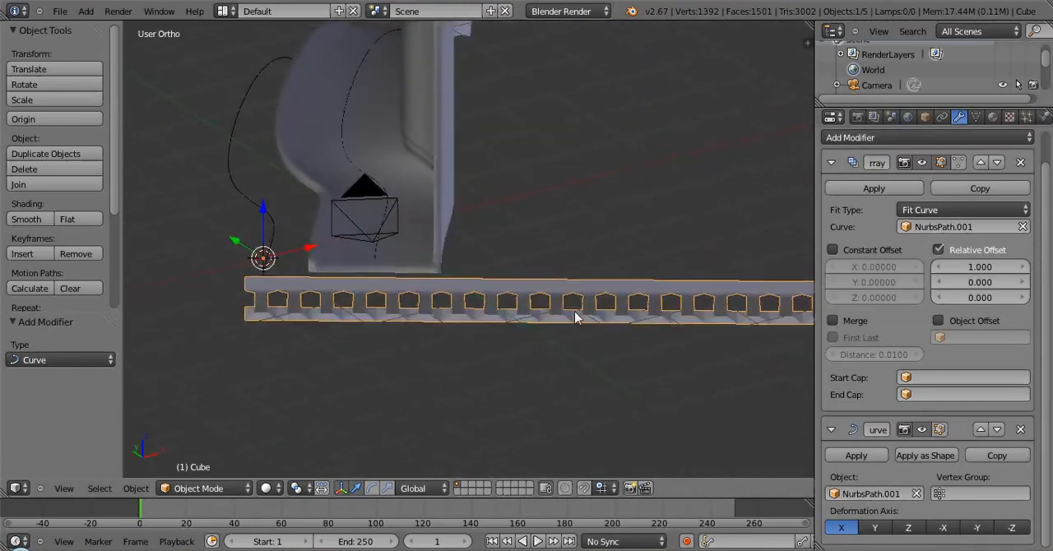
pyautogui.click(979, 266)
pyautogui.write('0.000')
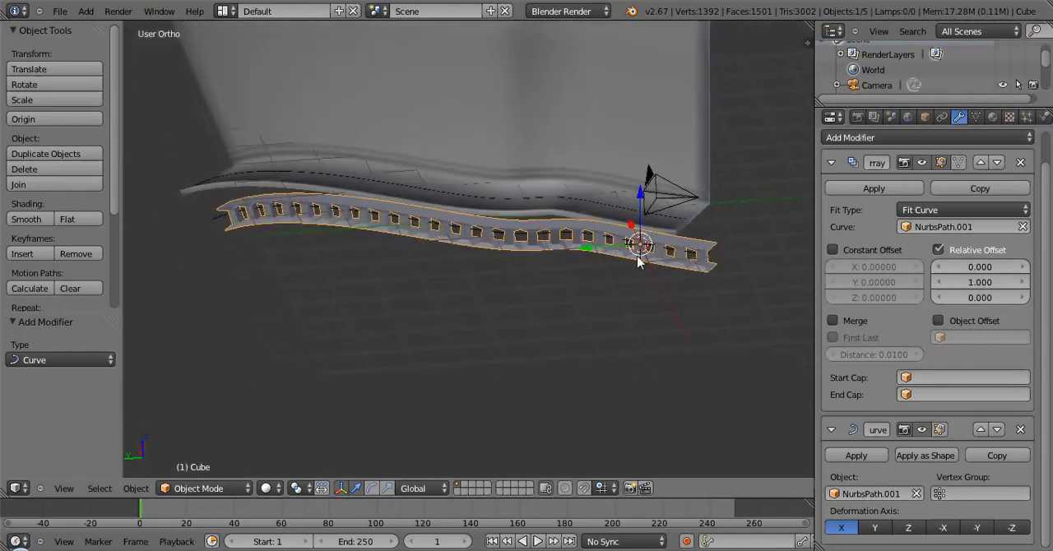
pyautogui.moveTo(481, 217)
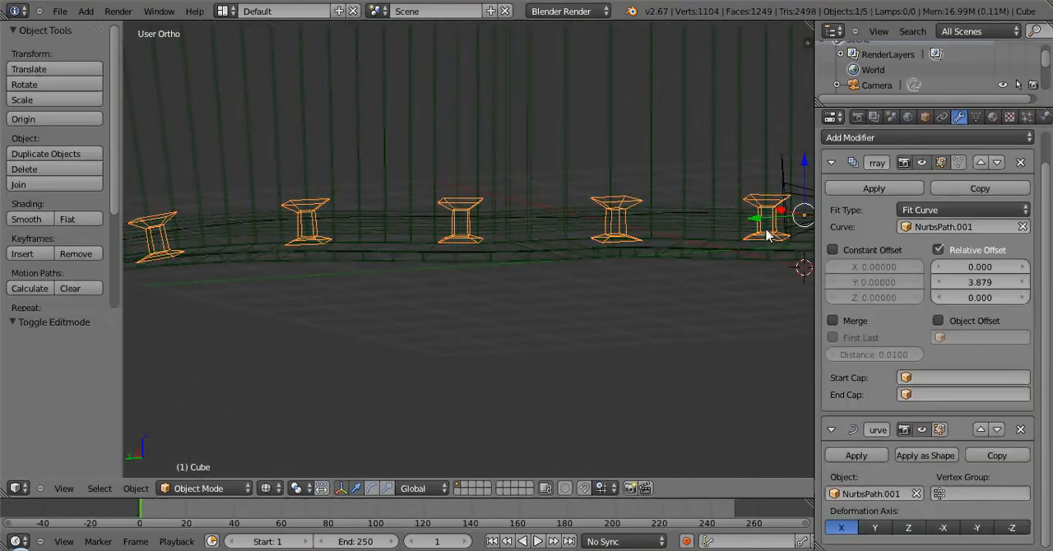
# Step: Set Array Relative Offset Y 3.879, shape the pillars, move them along X and view through the camera
pyautogui.press('Tab')
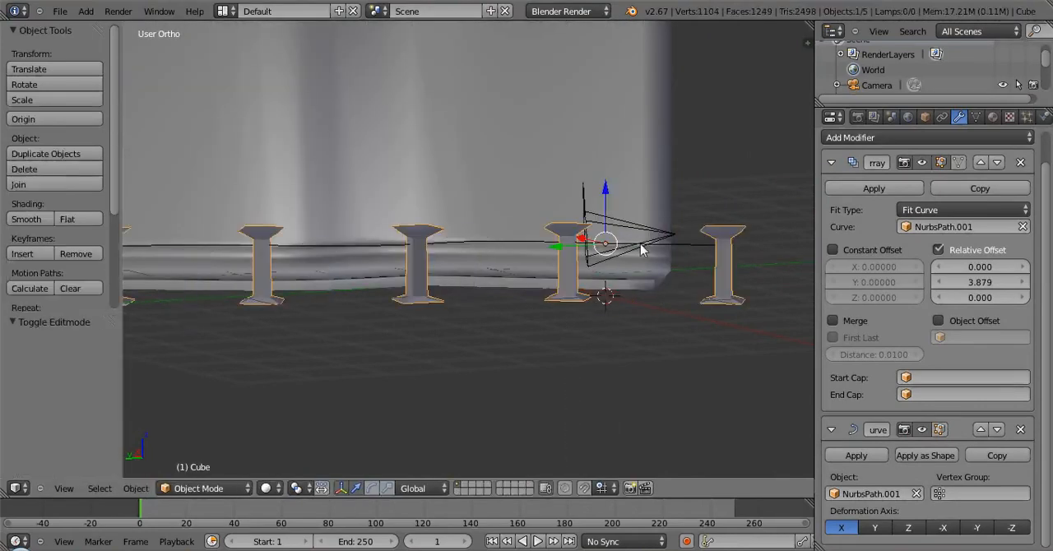
pyautogui.press('KP_0')
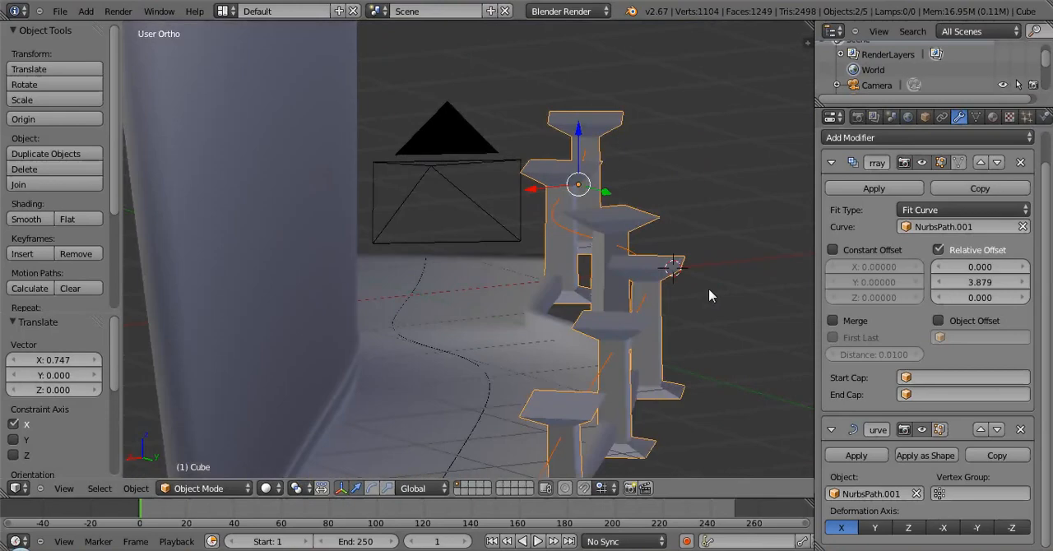
pyautogui.press('KP_0')
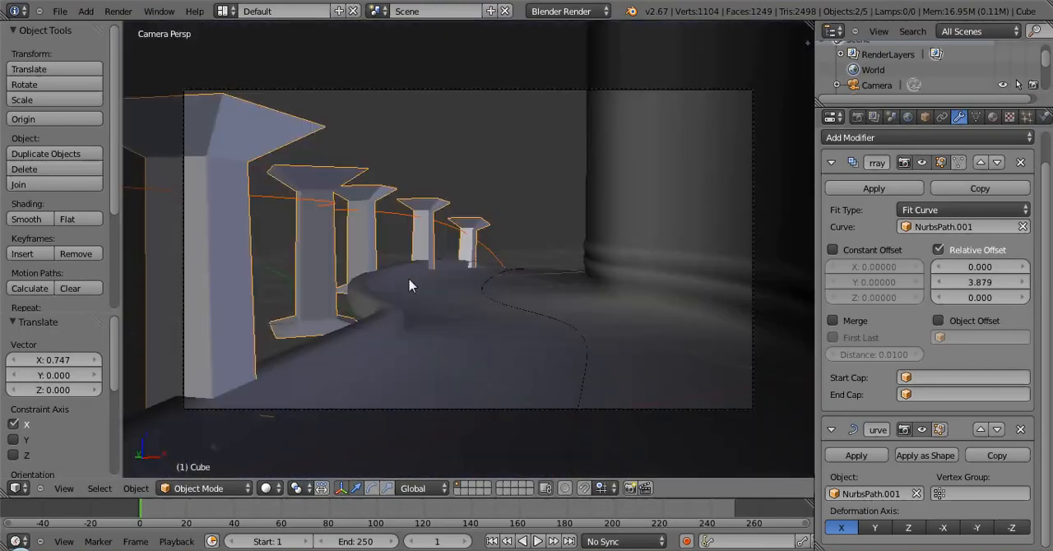
pyautogui.moveTo(461, 300)
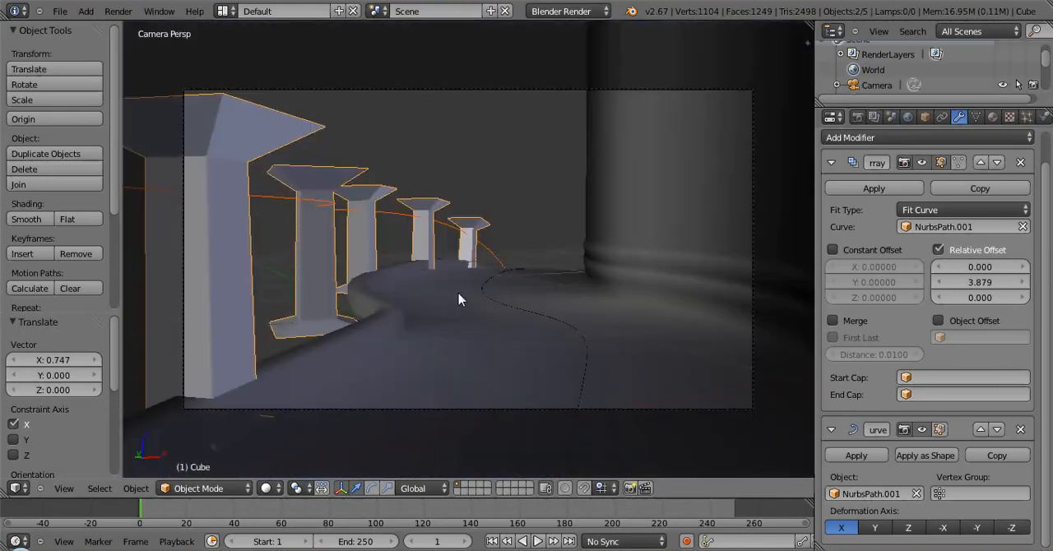